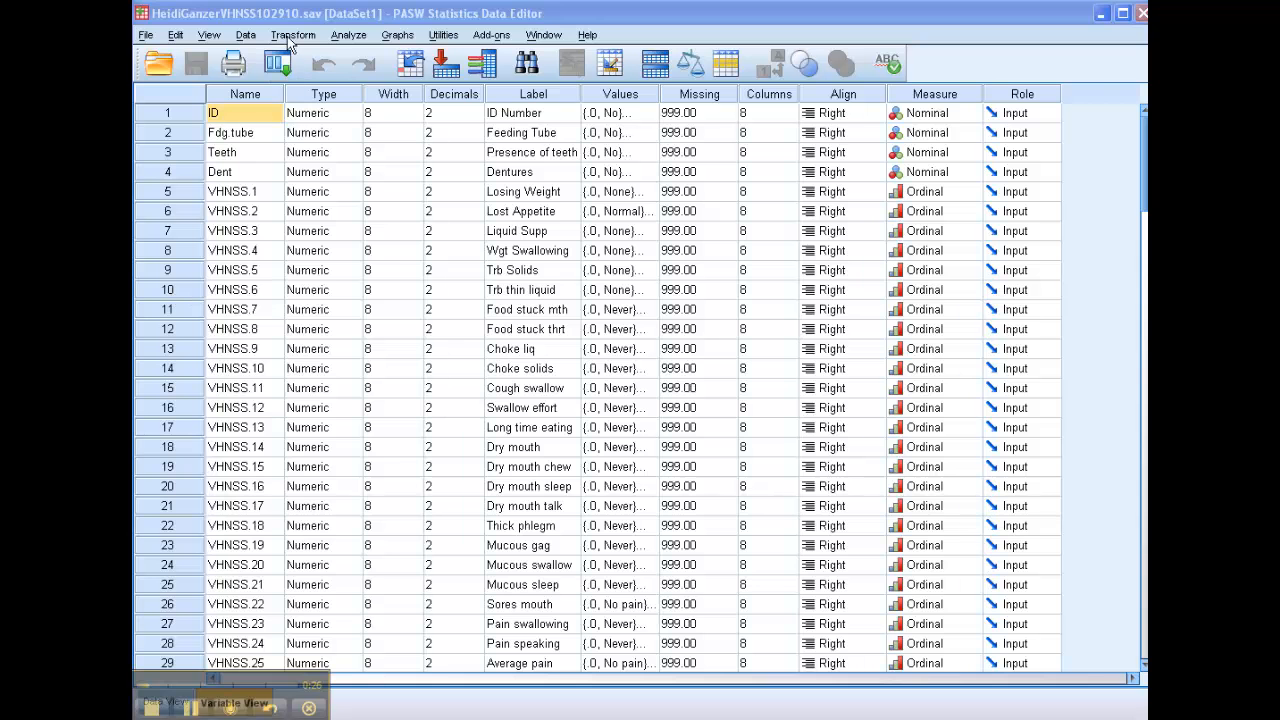
# - Start a Compute Variable with target name Dry.mouth and scroll the source list toward the VHNSS items
pyautogui.click(292, 34)
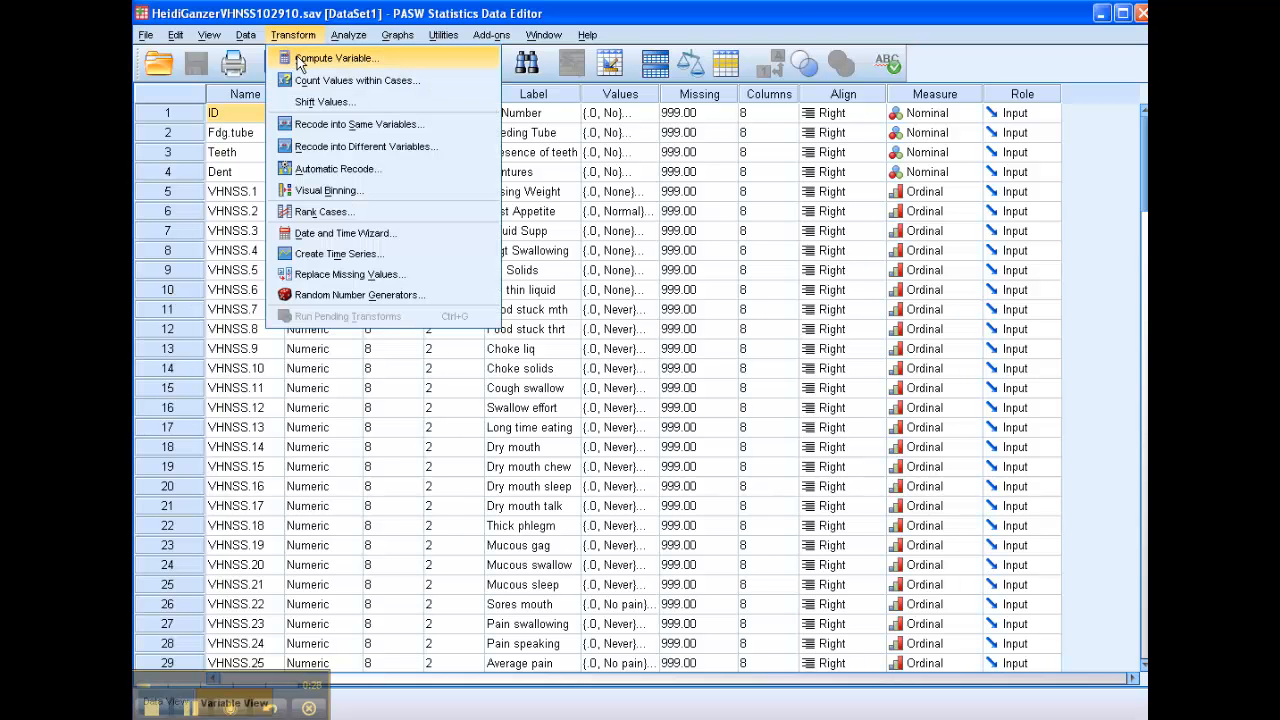
pyautogui.click(332, 56)
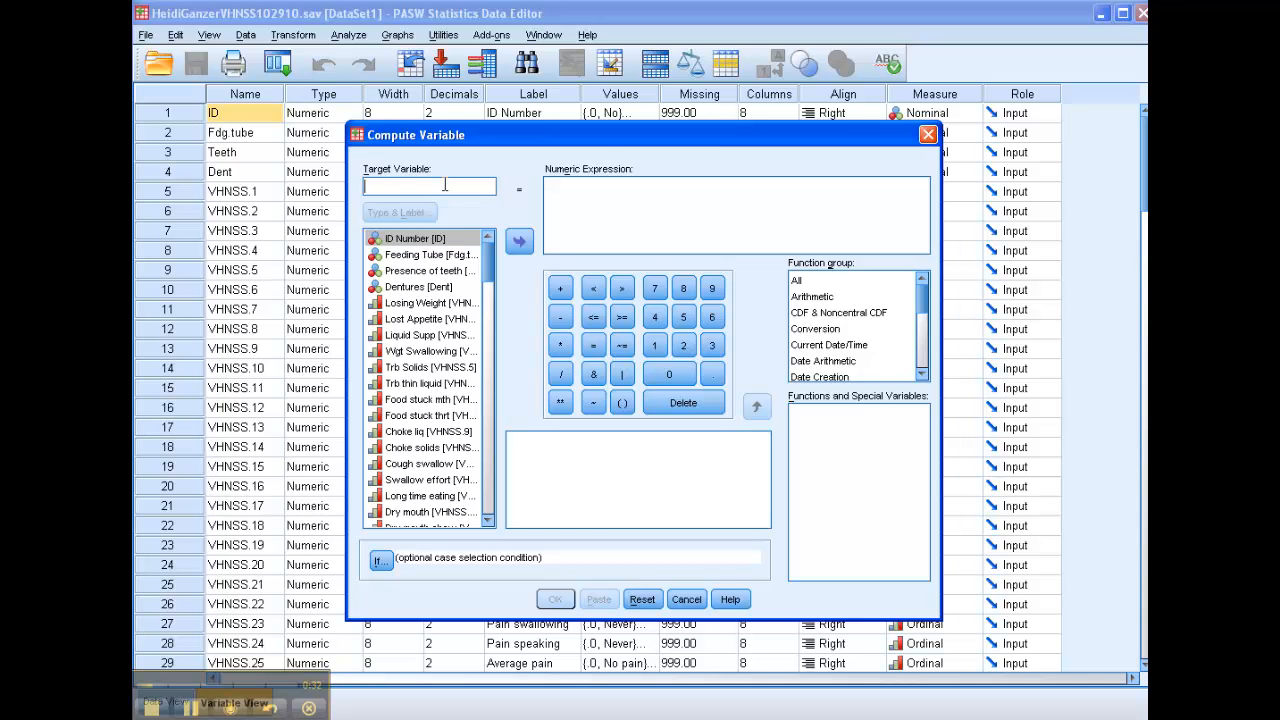
pyautogui.write('Dry')
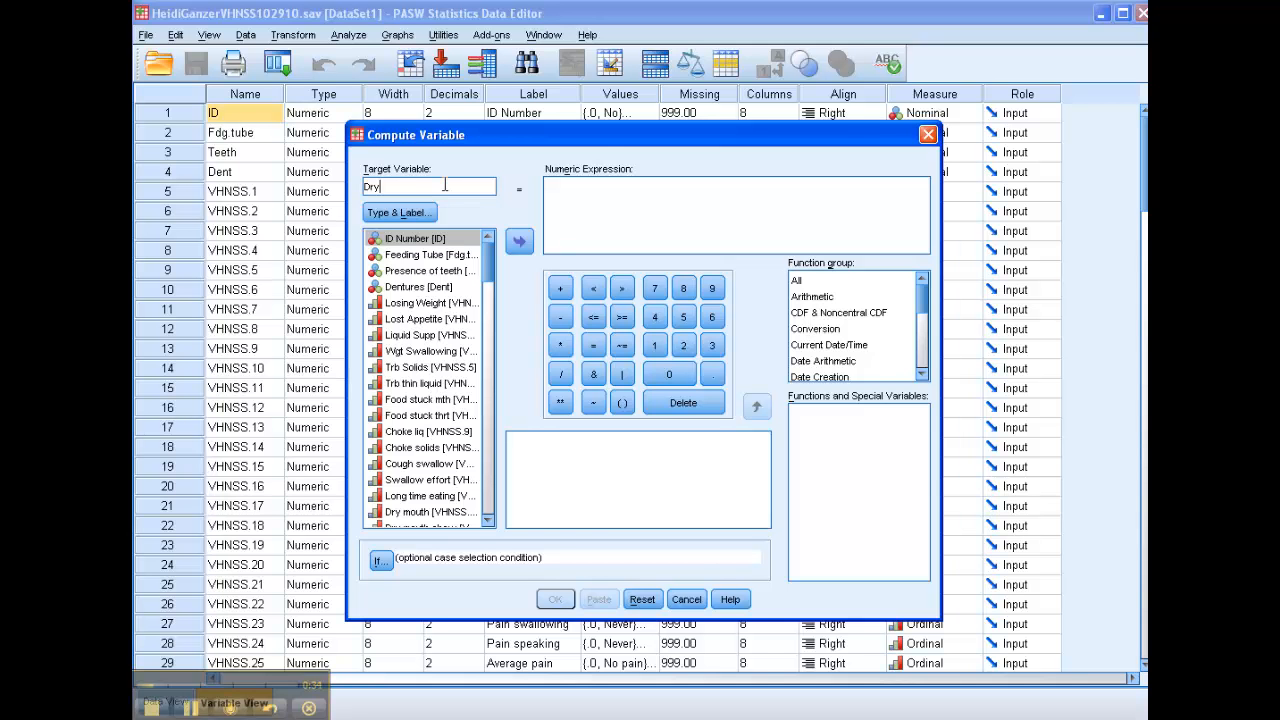
pyautogui.write('.mouth')
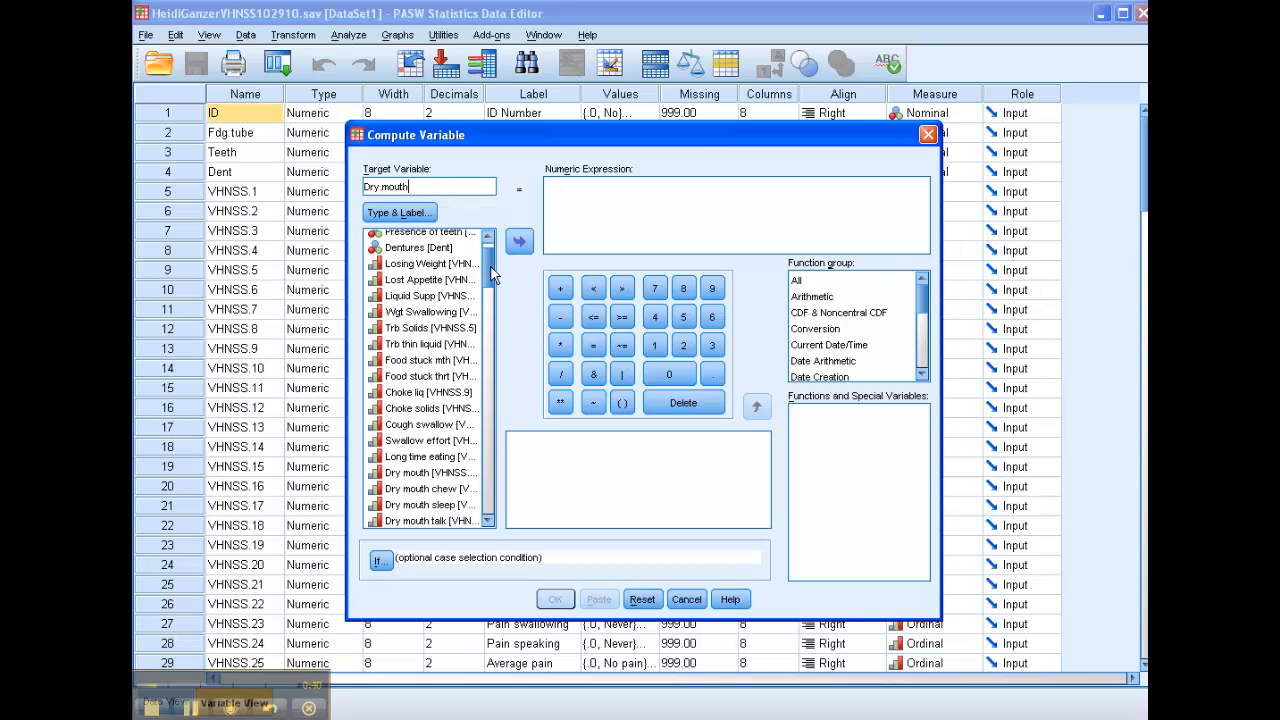
pyautogui.scroll(-3)
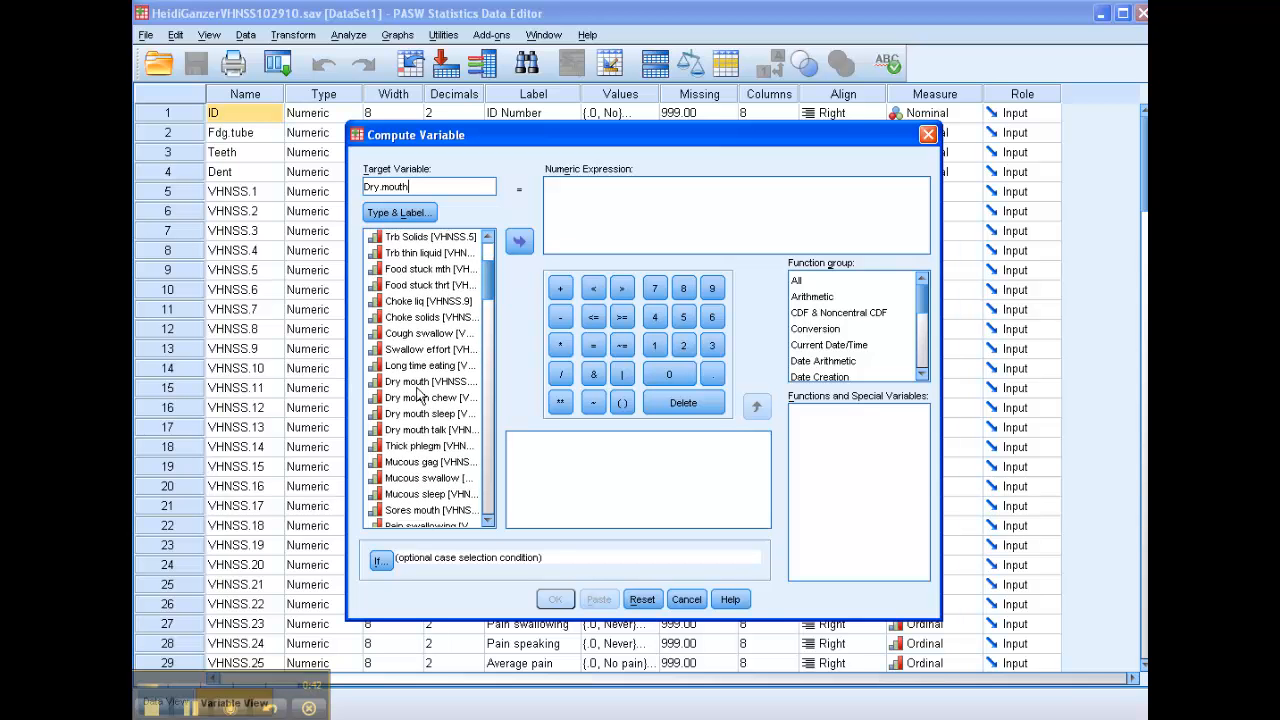
pyautogui.moveTo(410, 384)
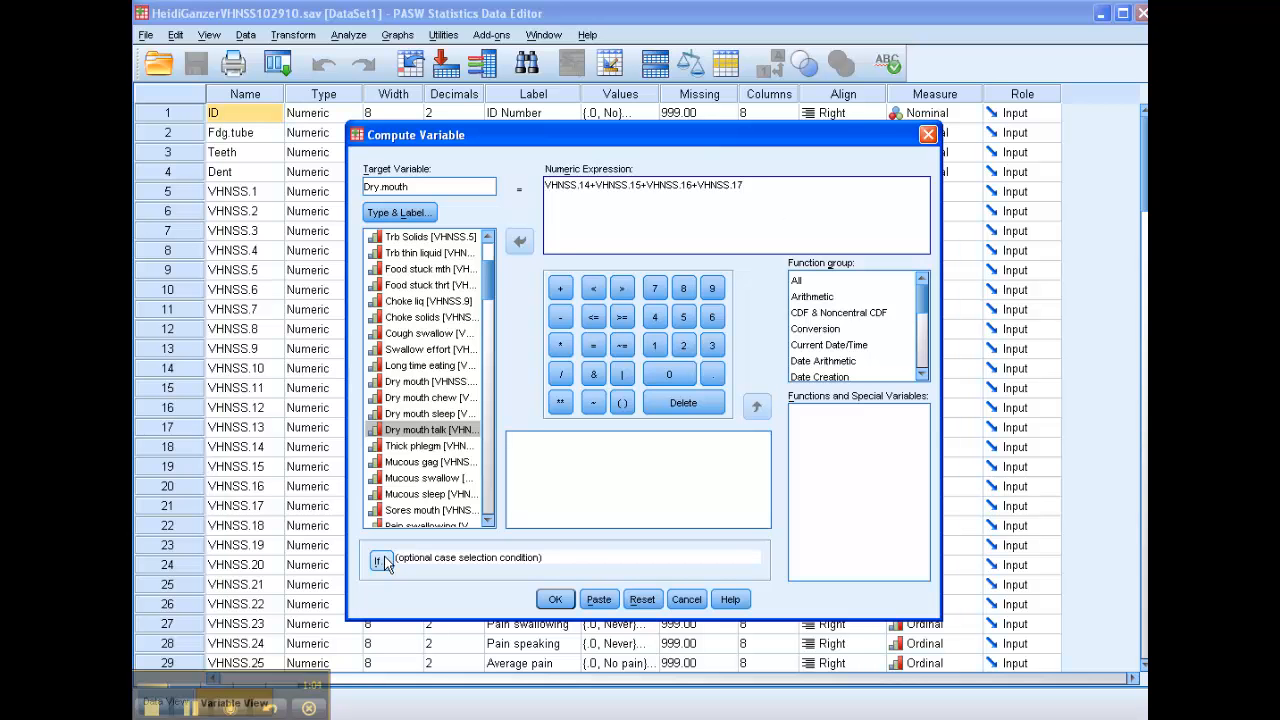
pyautogui.click(380, 558)
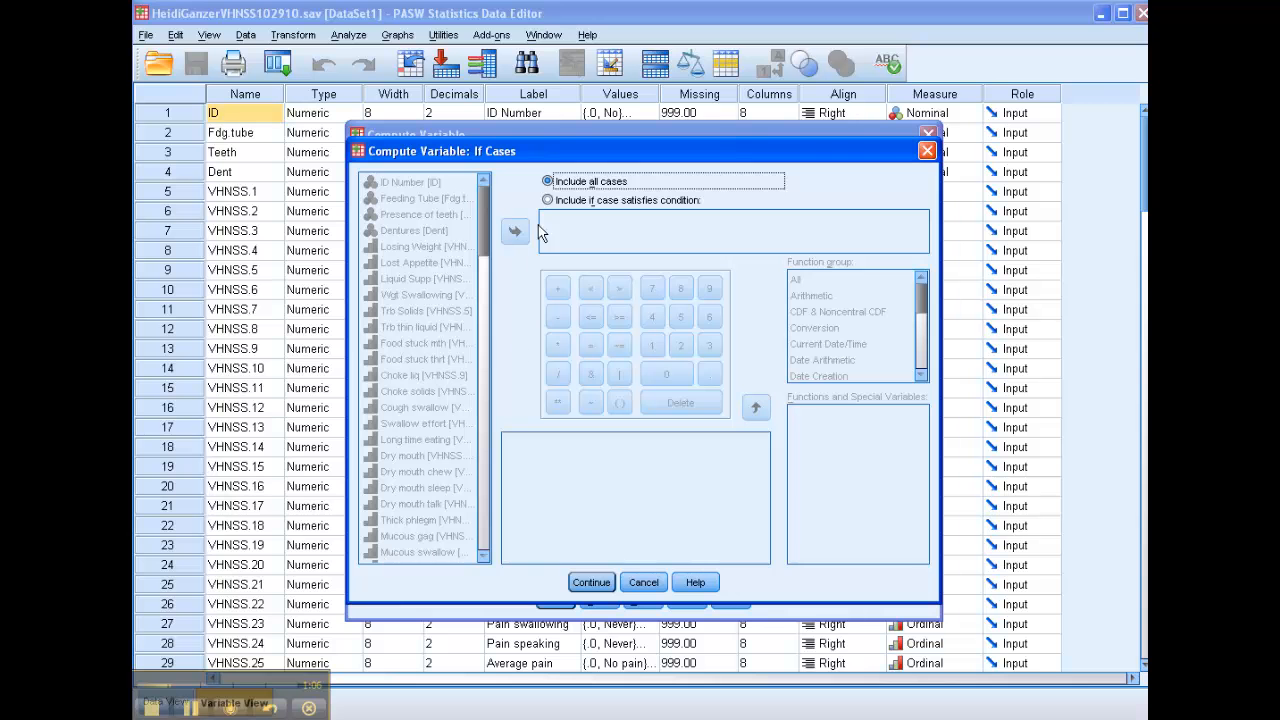
pyautogui.click(548, 200)
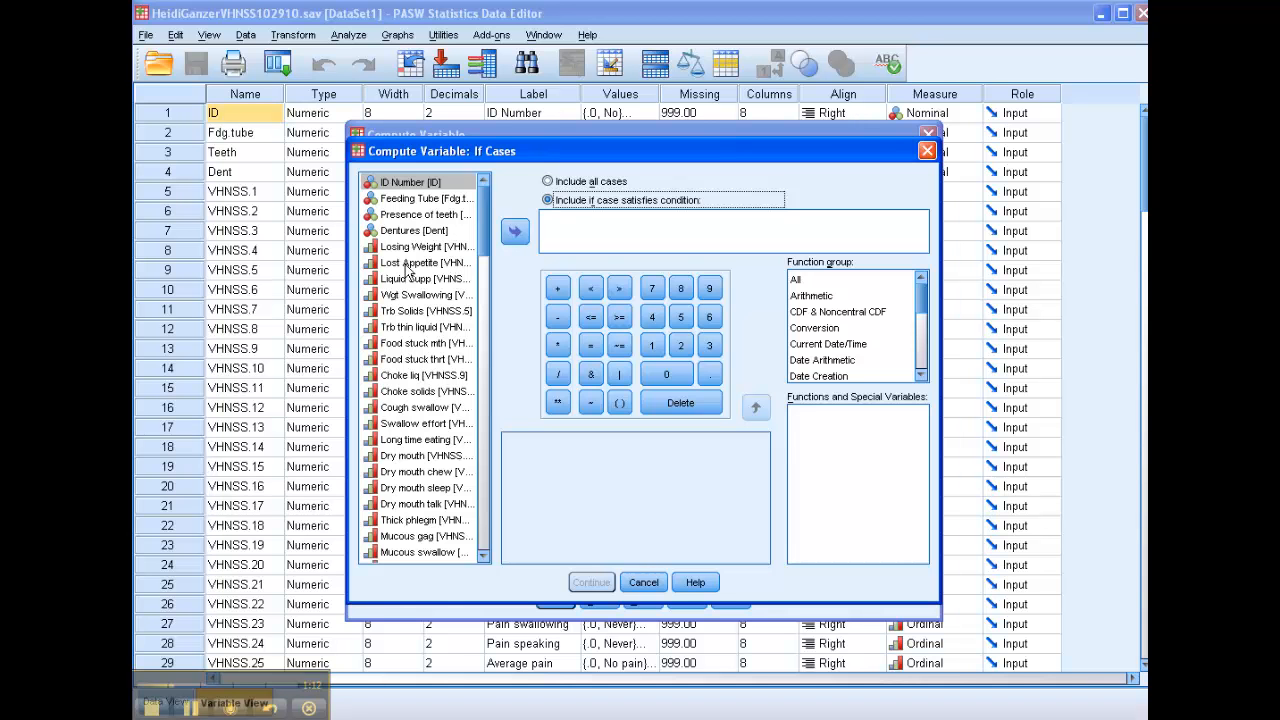
pyautogui.click(416, 230)
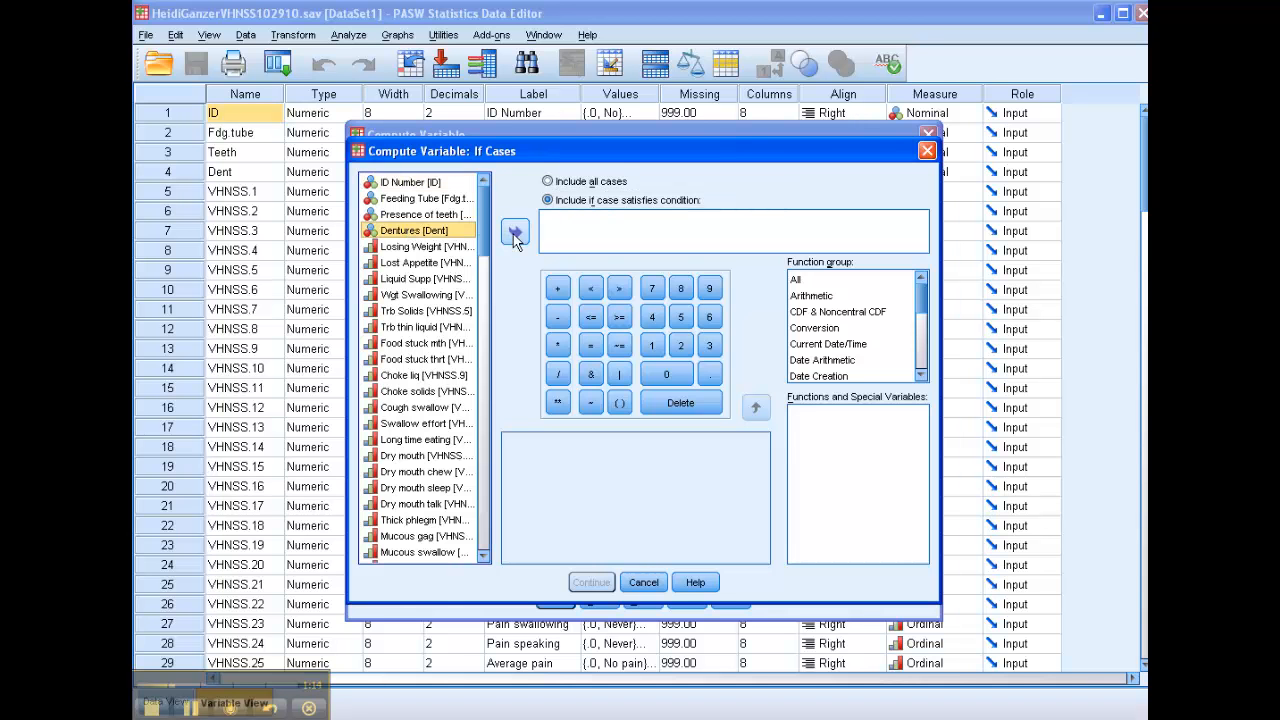
pyautogui.write('Dent=1')
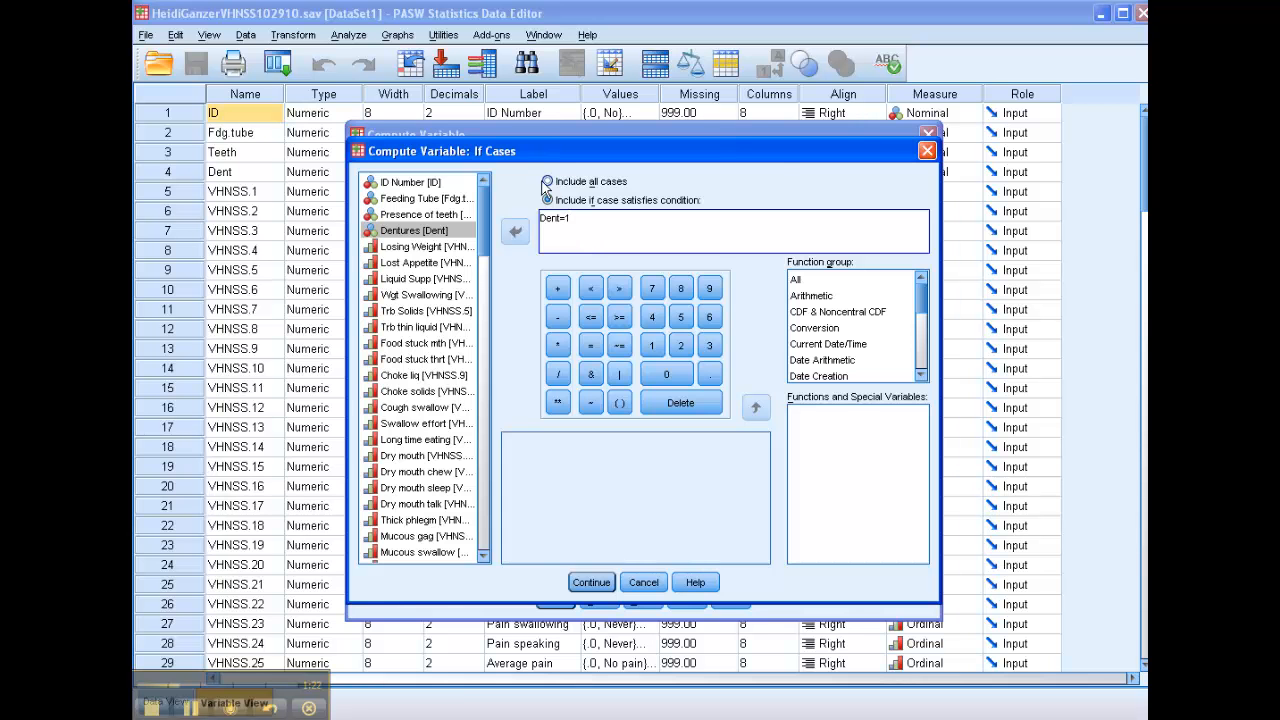
pyautogui.click(548, 180)
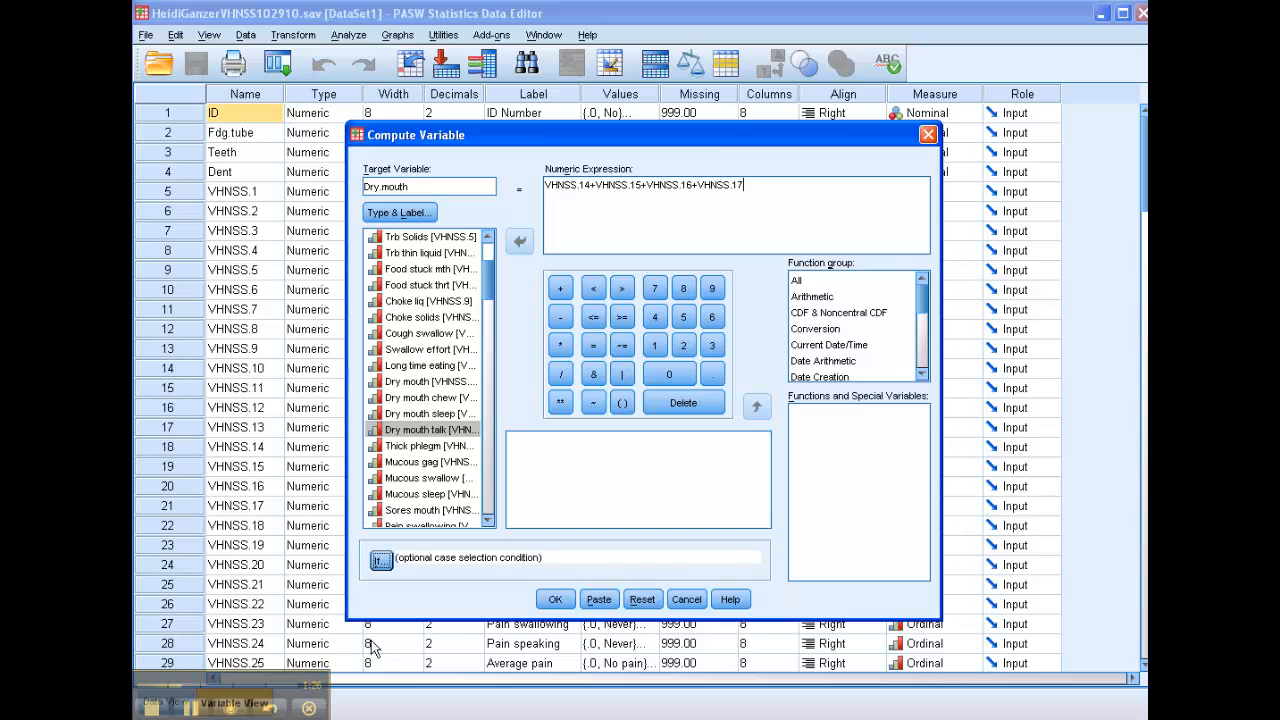
# - Run the Dry.mouth computation and copy its COMPUTE and EXECUTE lines from the output log
pyautogui.click(556, 600)
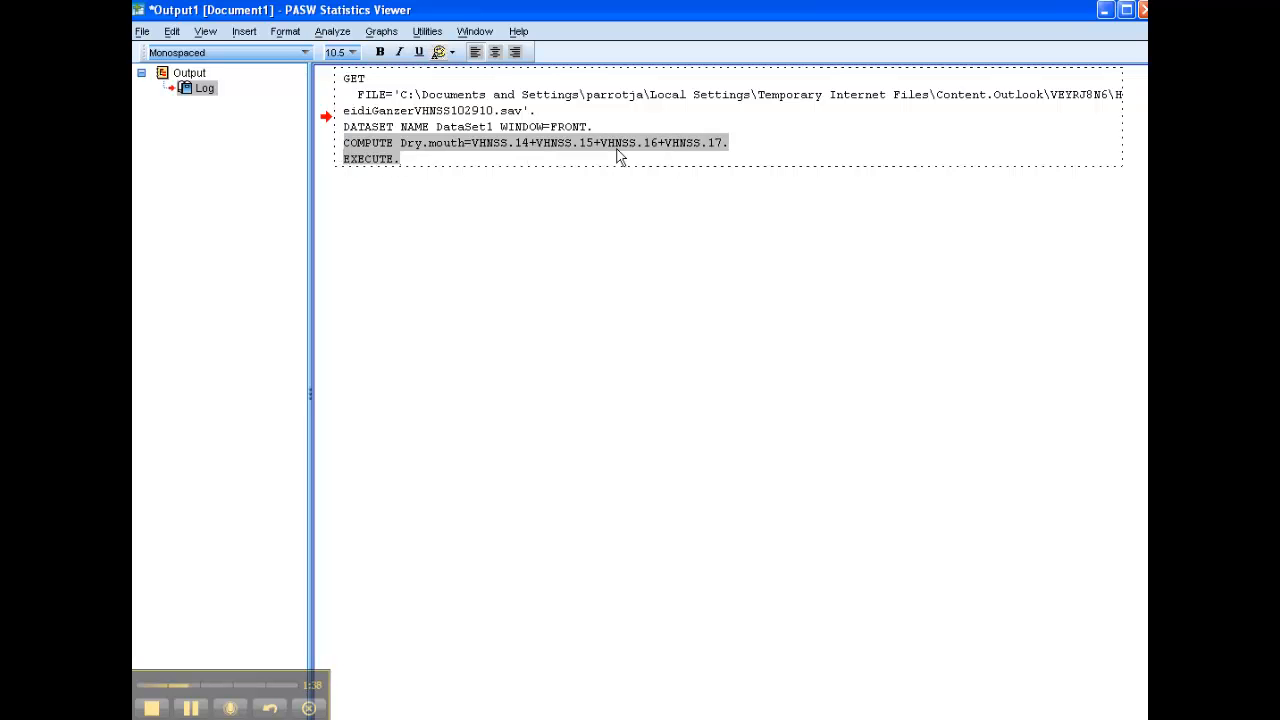
pyautogui.moveTo(370, 160)
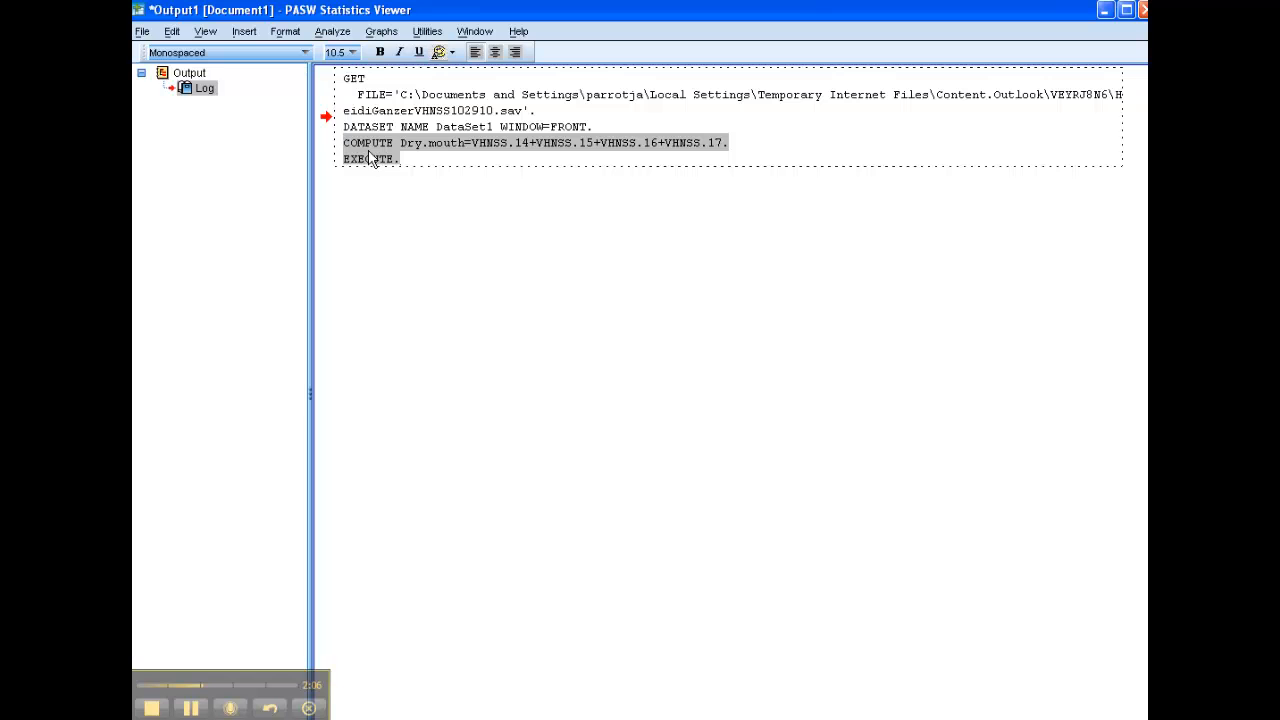
pyautogui.moveTo(372, 170)
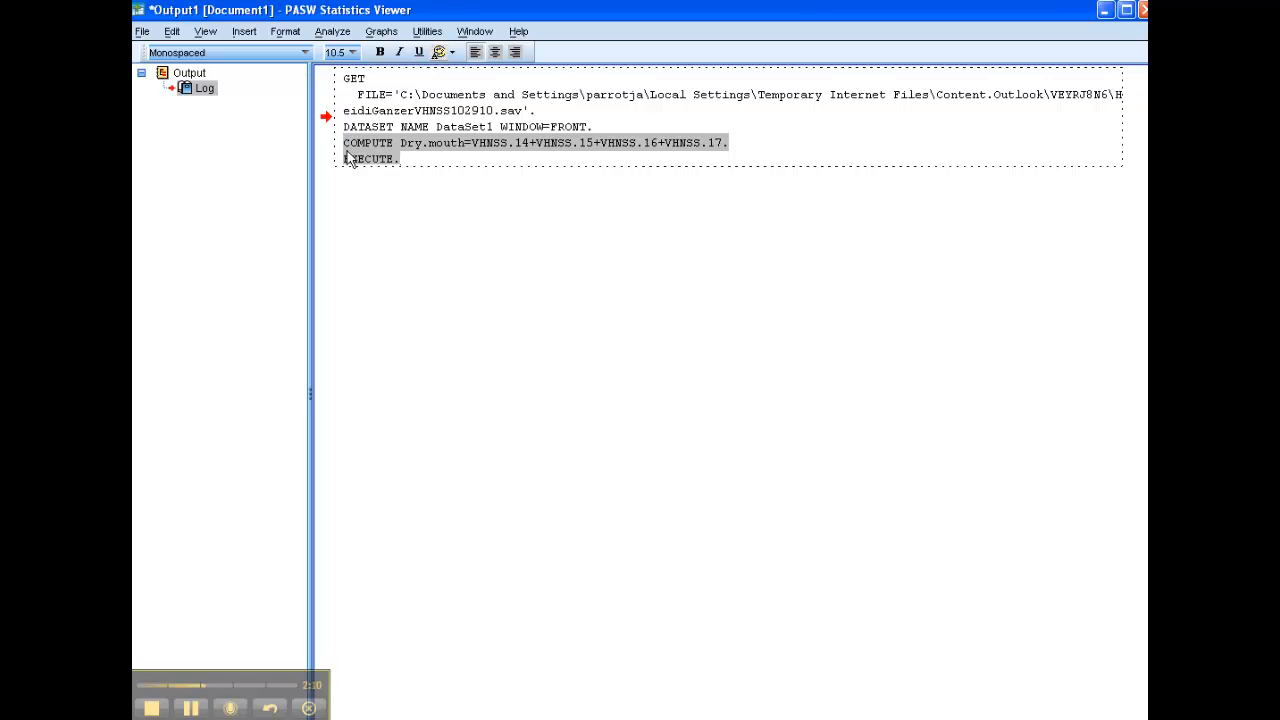
pyautogui.moveTo(368, 160)
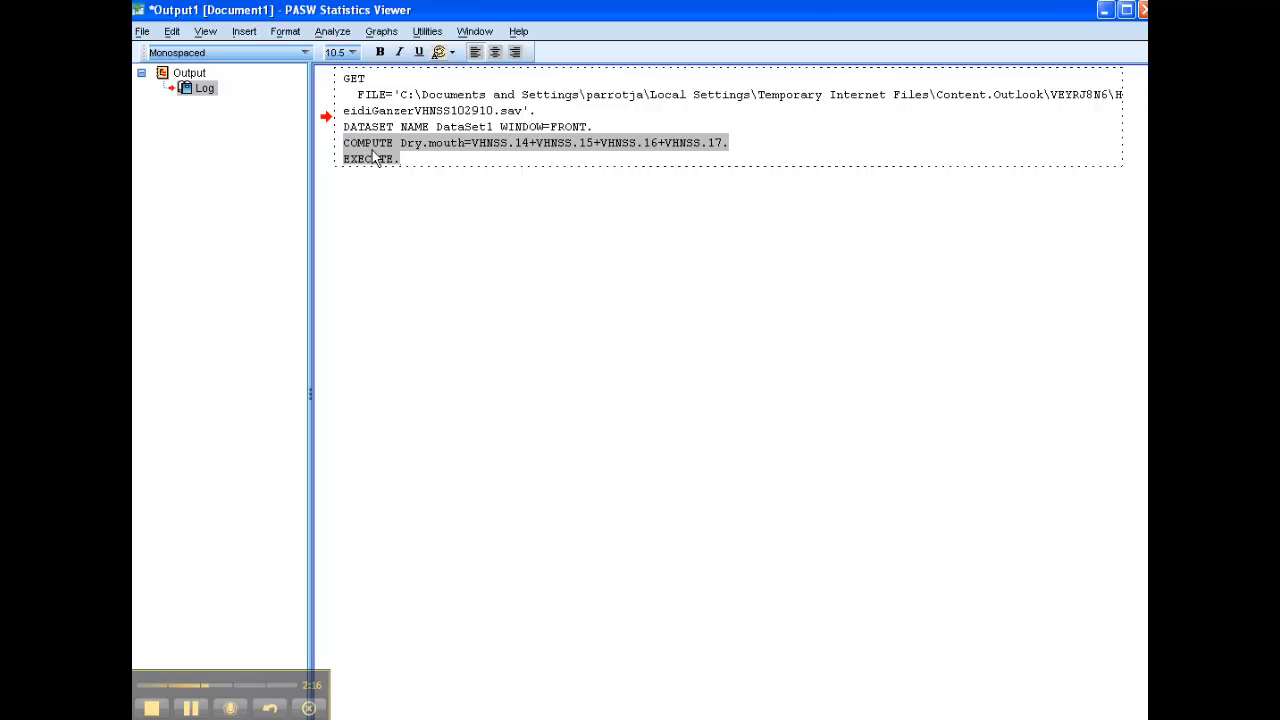
pyautogui.rightClick(376, 158)
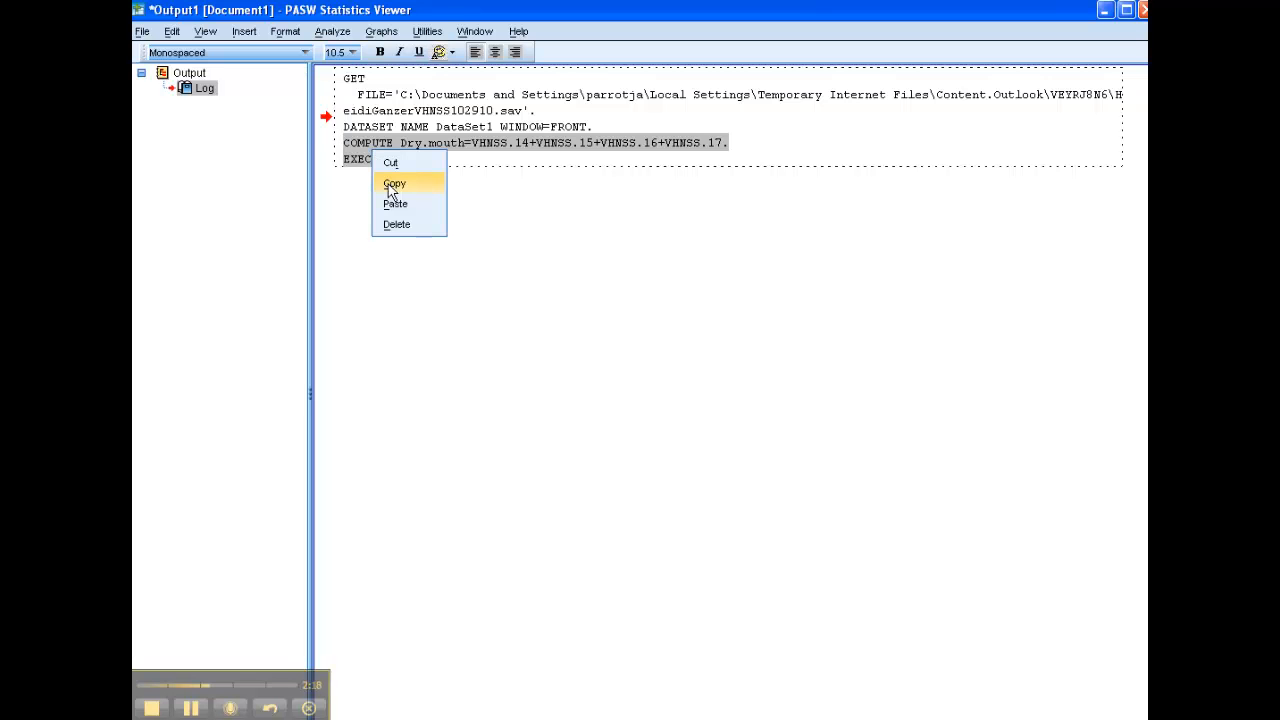
pyautogui.click(394, 184)
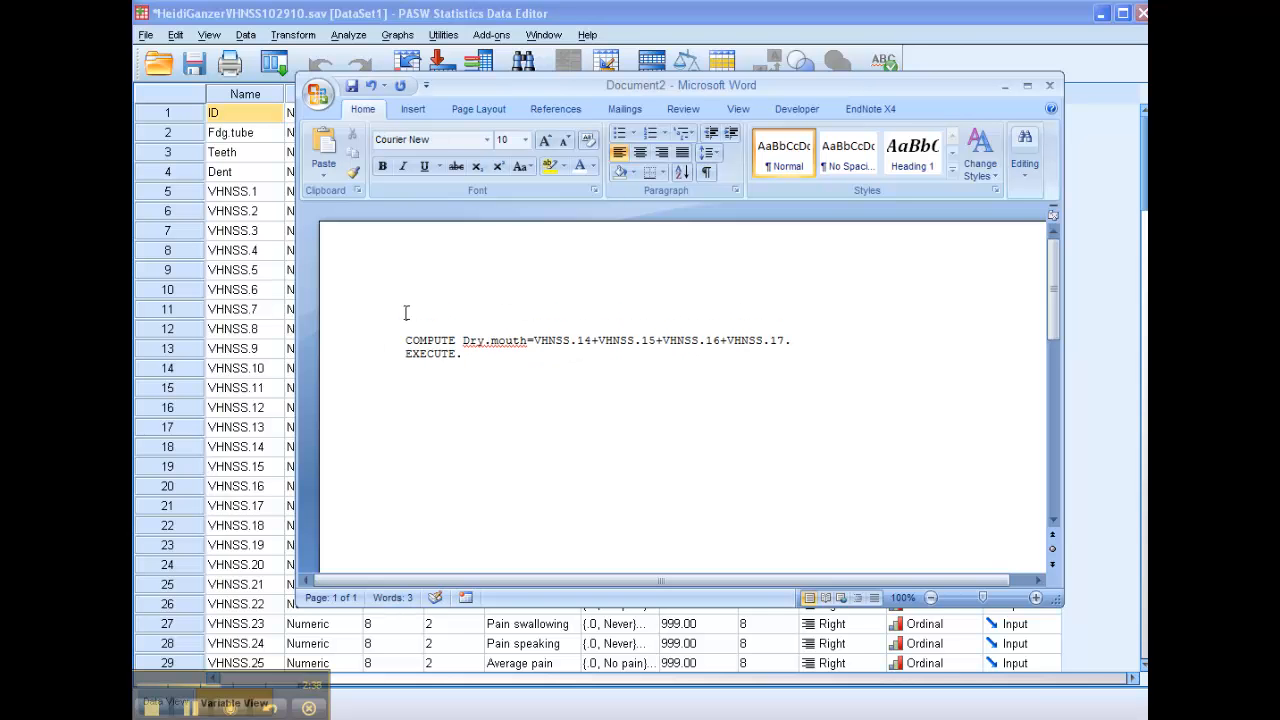
# - Write the heading 'Compute new variables syntax' above the pasted Dry.mouth syntax in Word
pyautogui.write('Re')
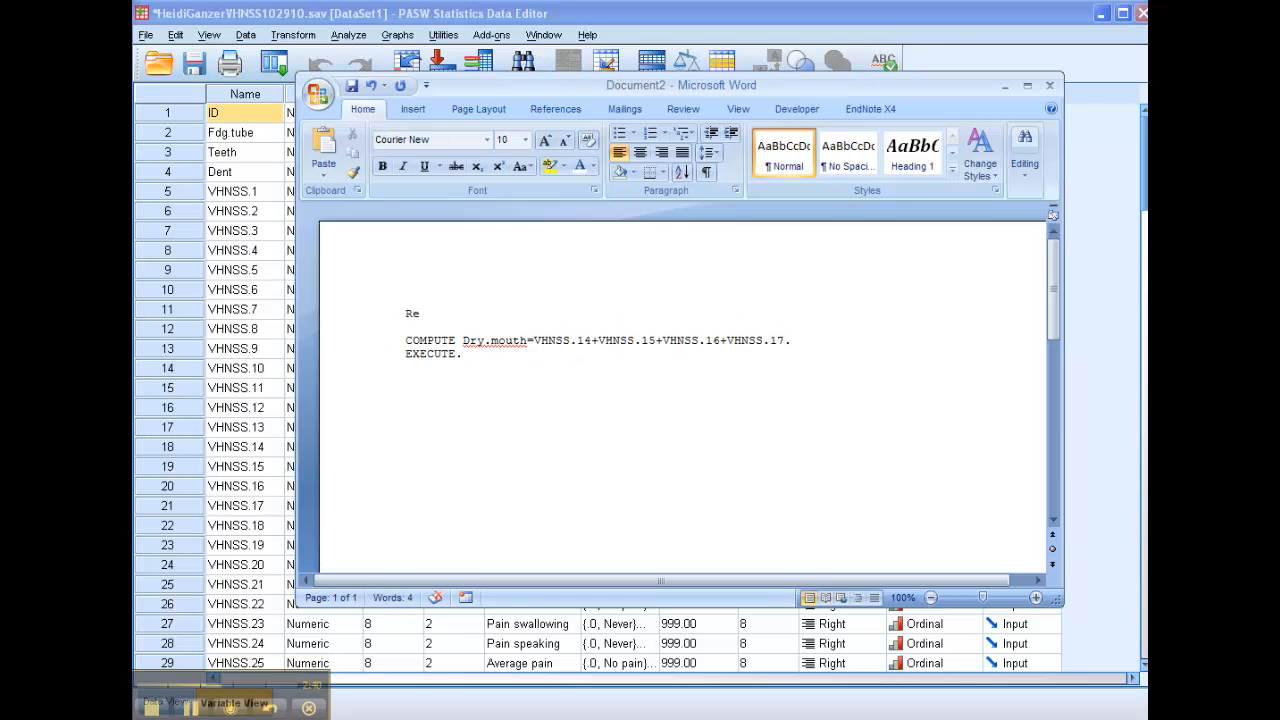
pyautogui.write('compute new variables syntax')
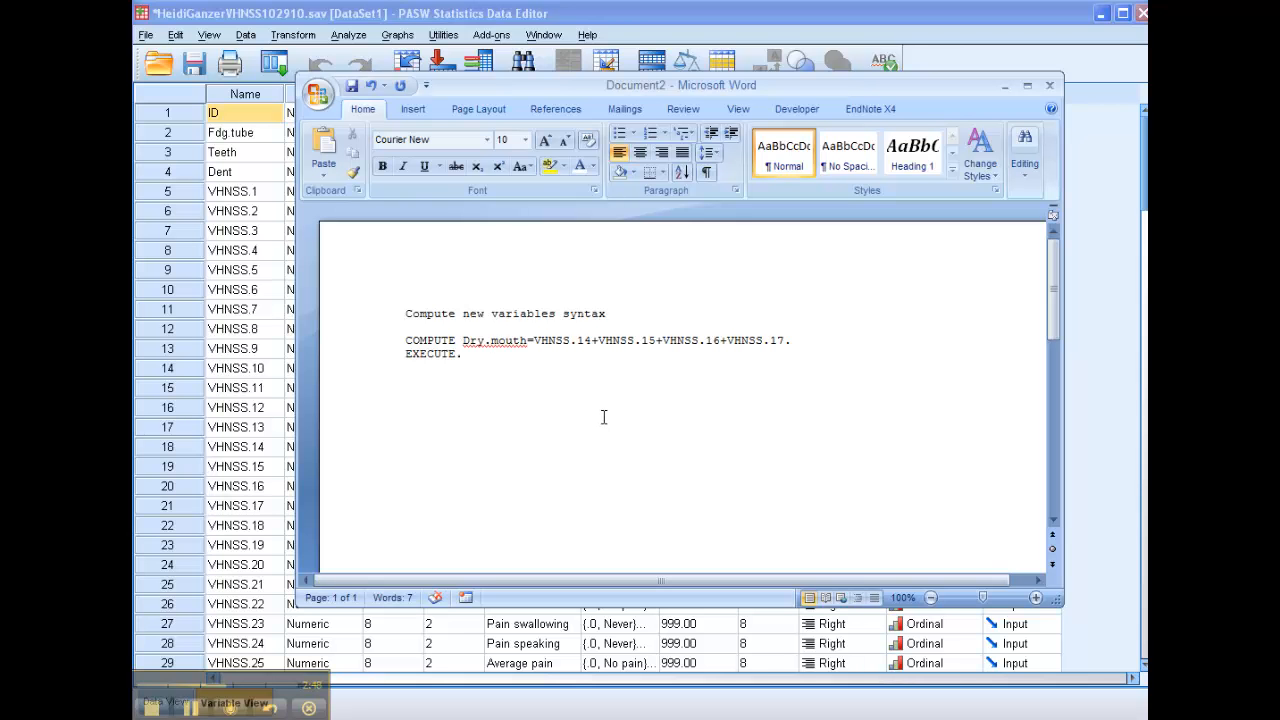
pyautogui.moveTo(540, 446)
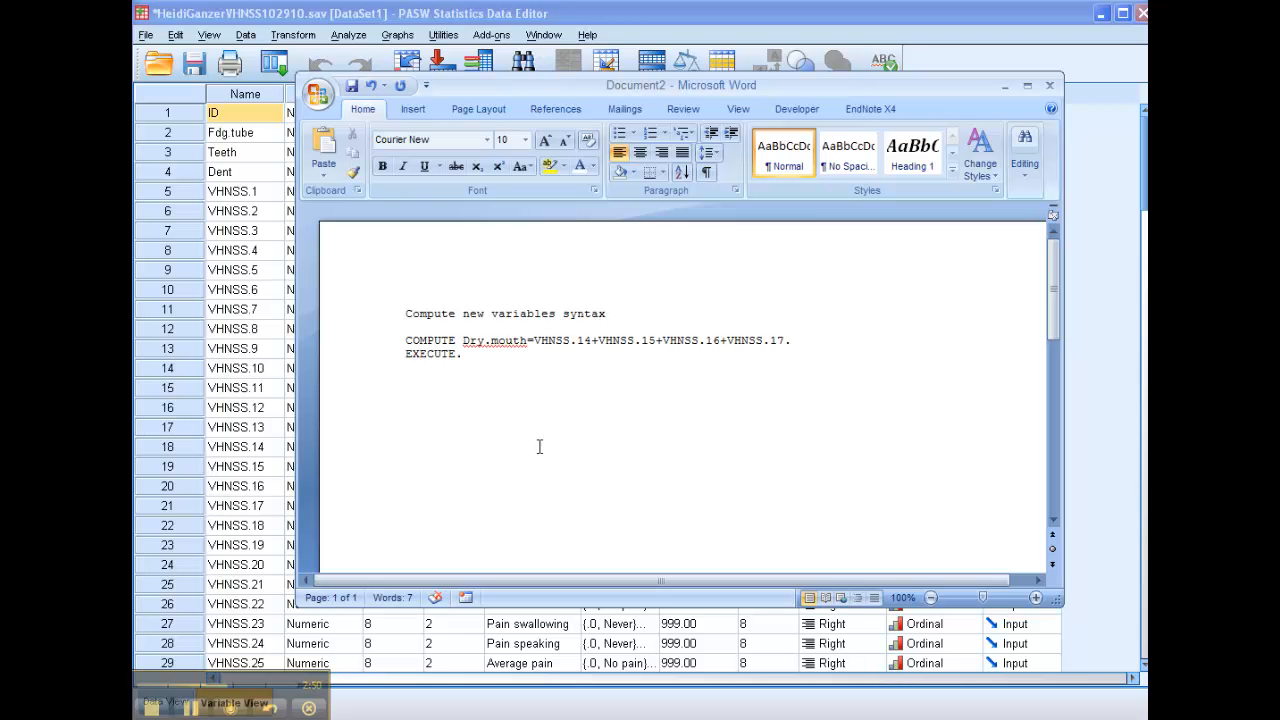
pyautogui.moveTo(576, 458)
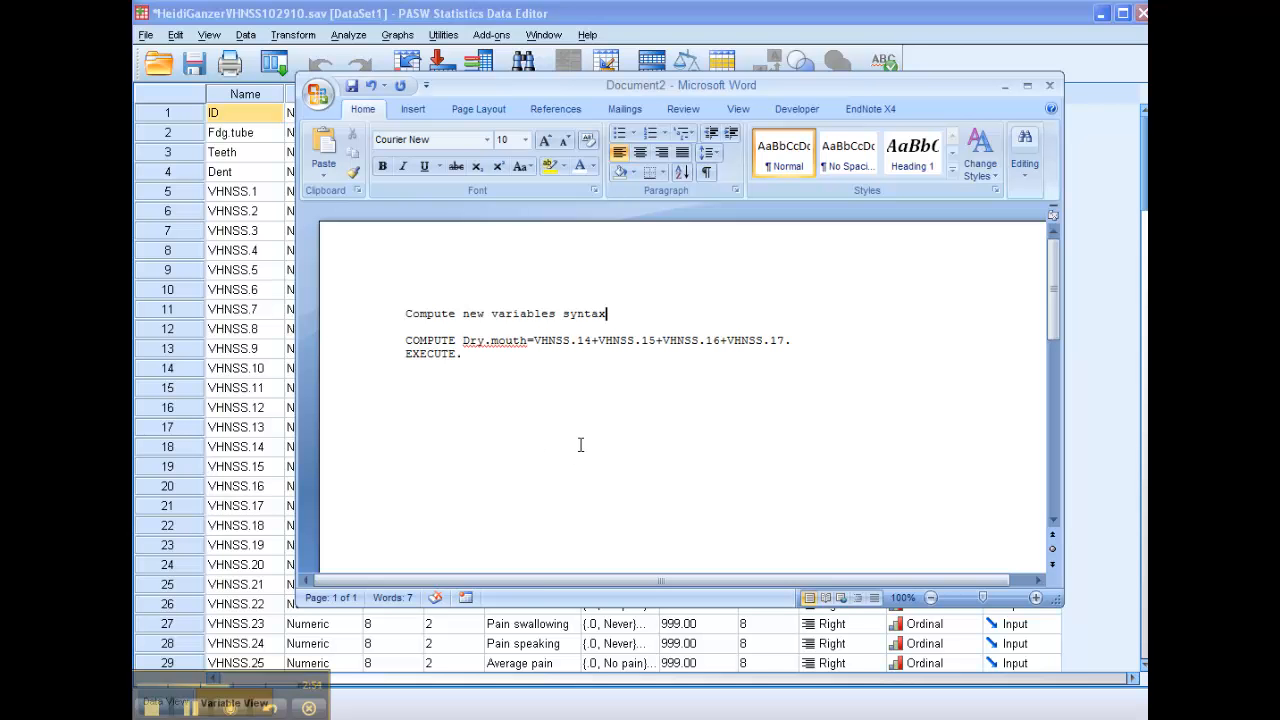
pyautogui.moveTo(528, 396)
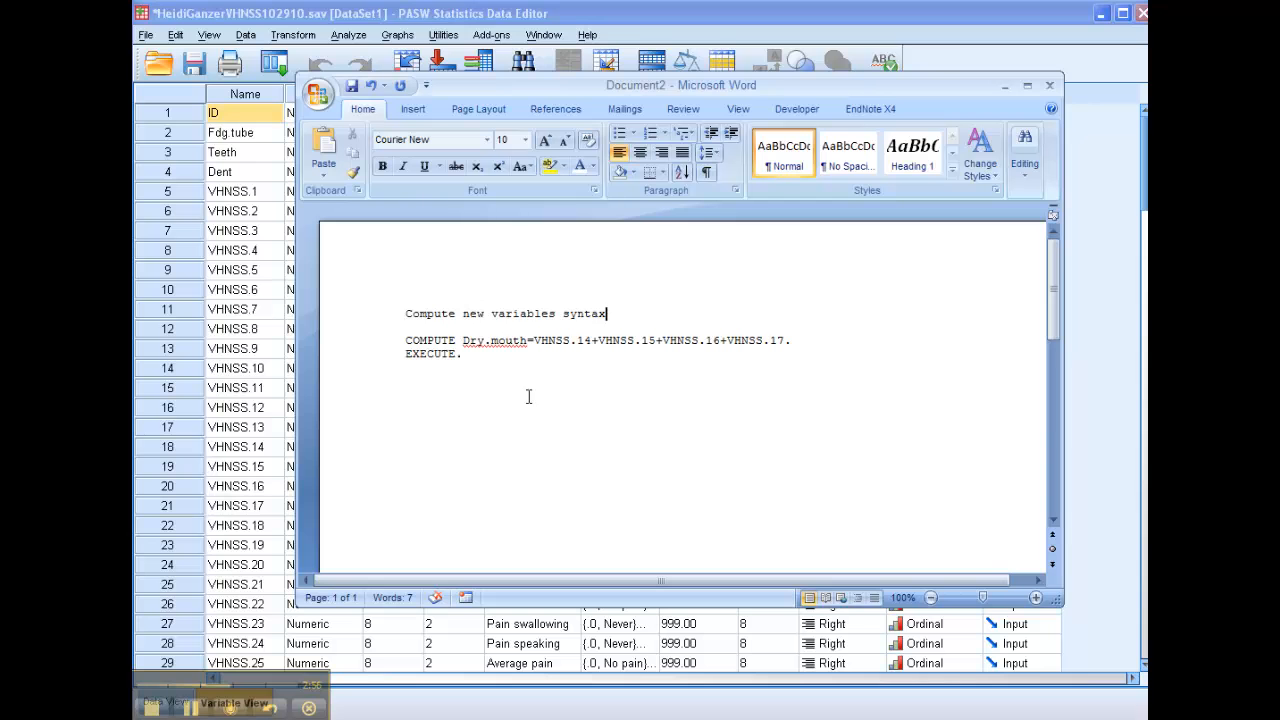
pyautogui.moveTo(404, 340); pyautogui.dragTo(464, 354)
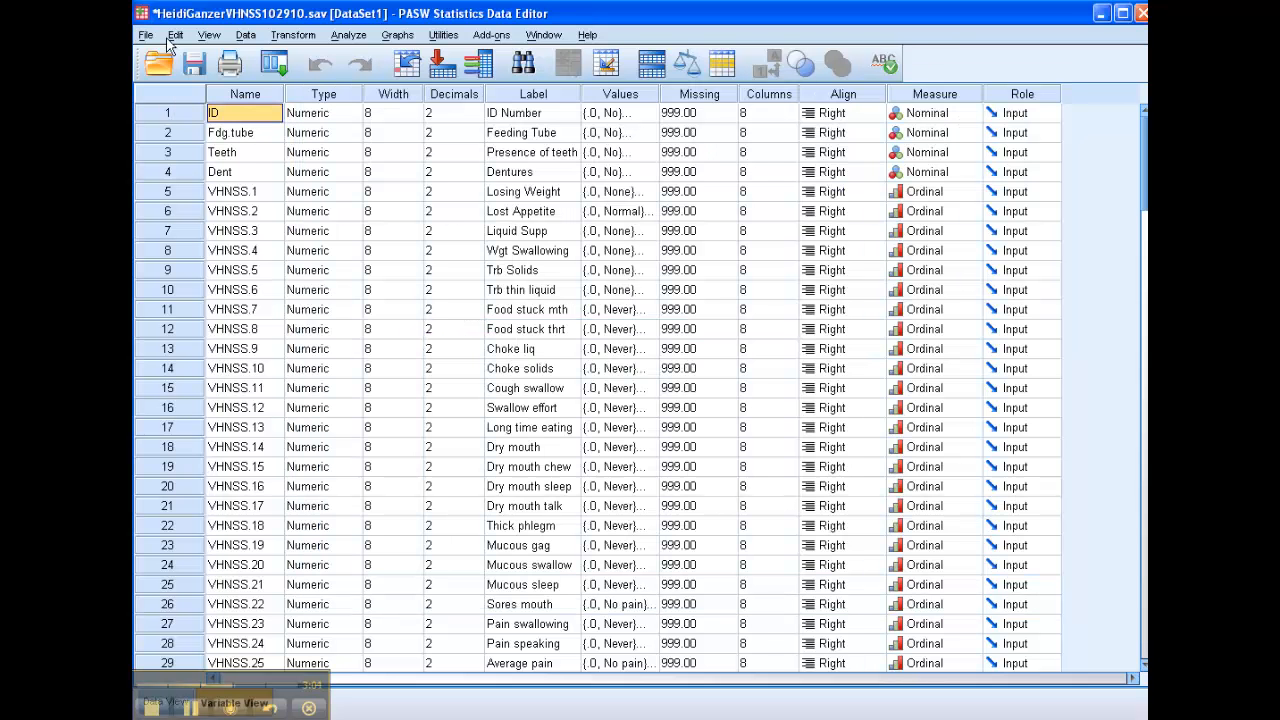
# - View the Dry.mouth compute syntax window, then close it, answering the save prompt
pyautogui.click(144, 36)
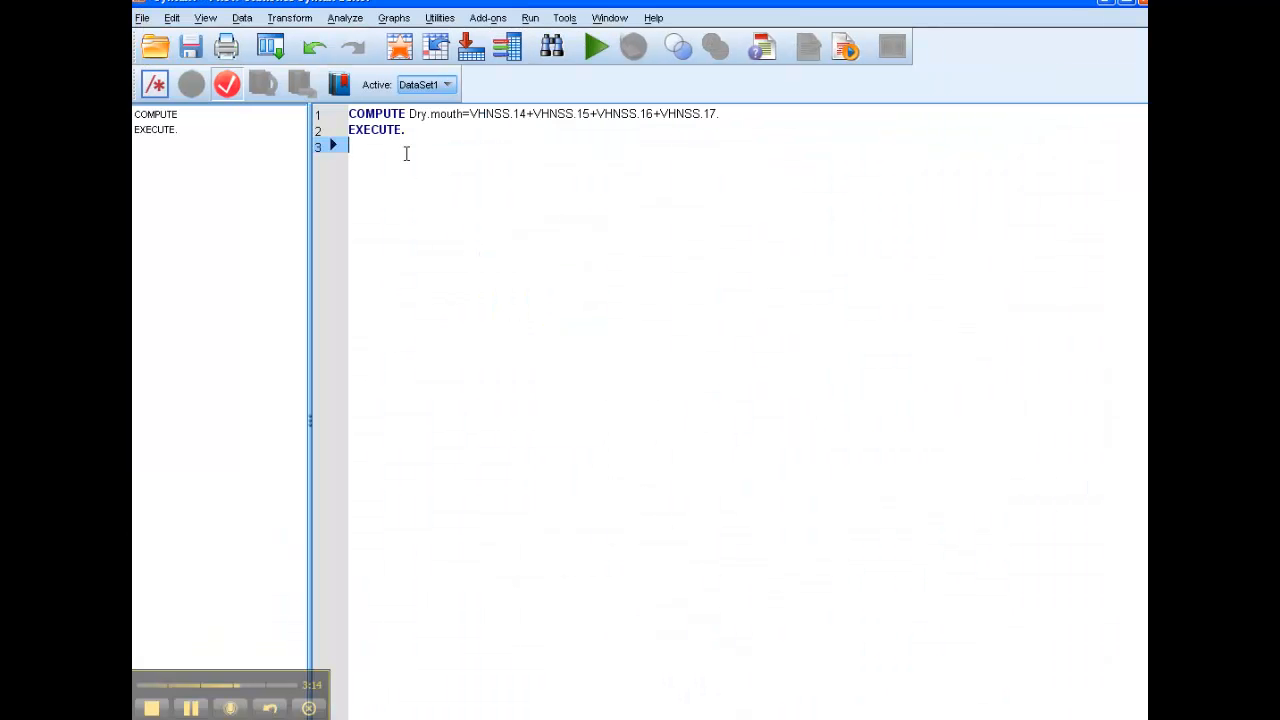
pyautogui.moveTo(504, 16)
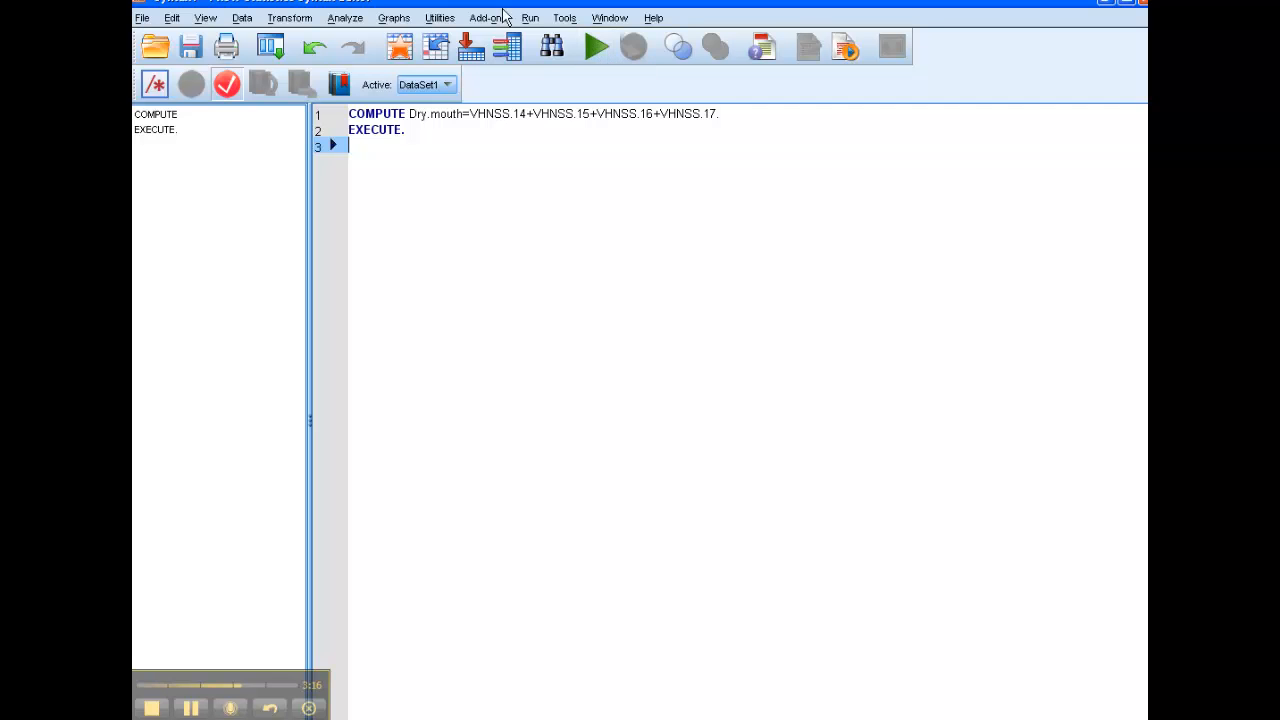
pyautogui.click(528, 16)
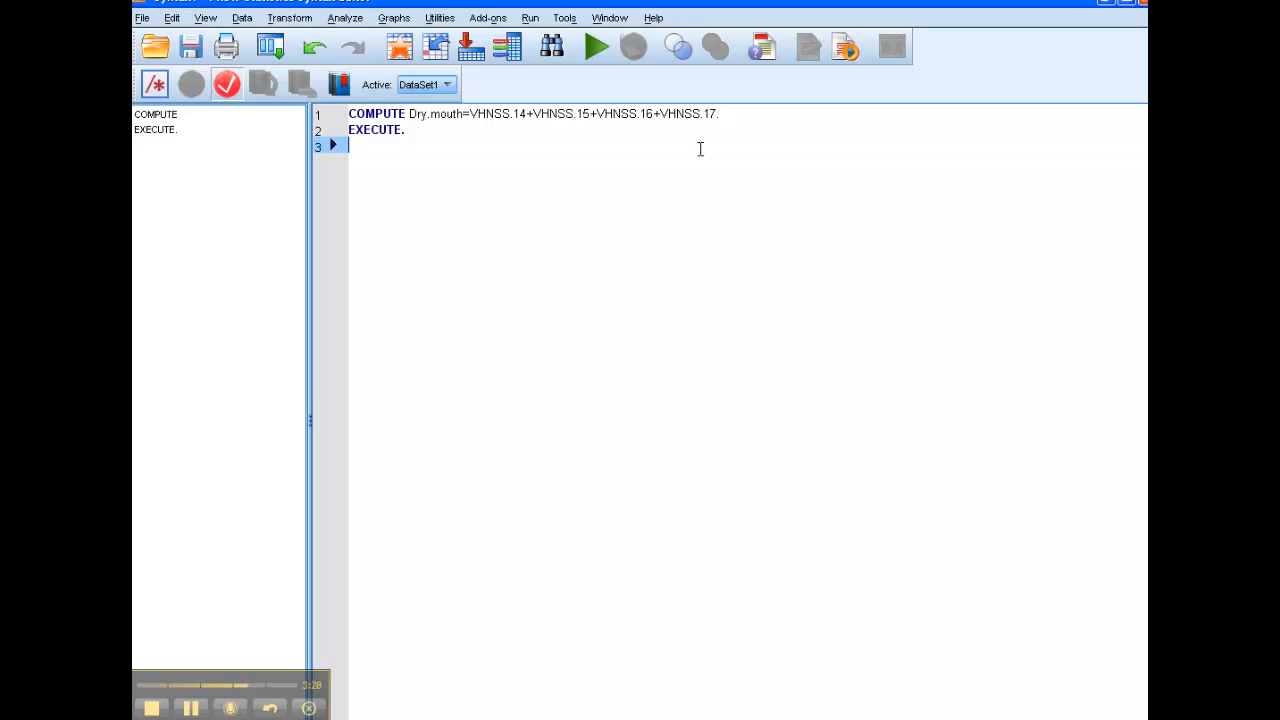
pyautogui.moveTo(558, 324)
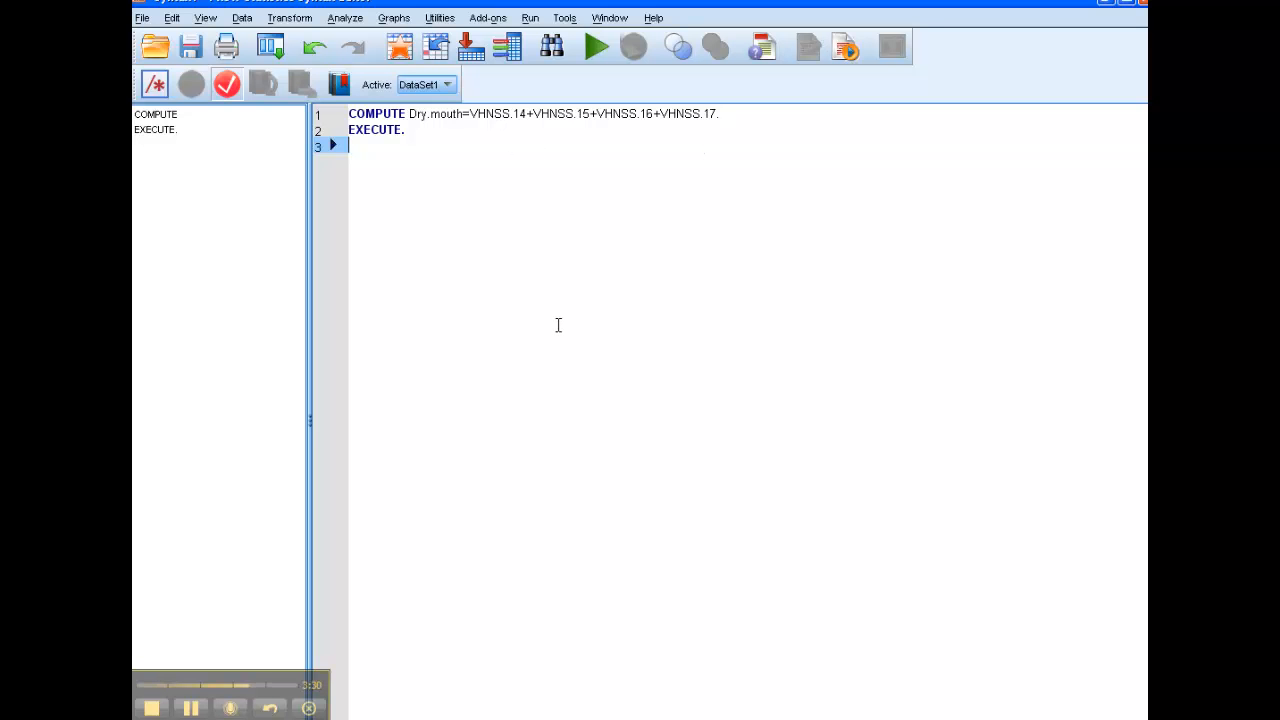
pyautogui.moveTo(658, 248)
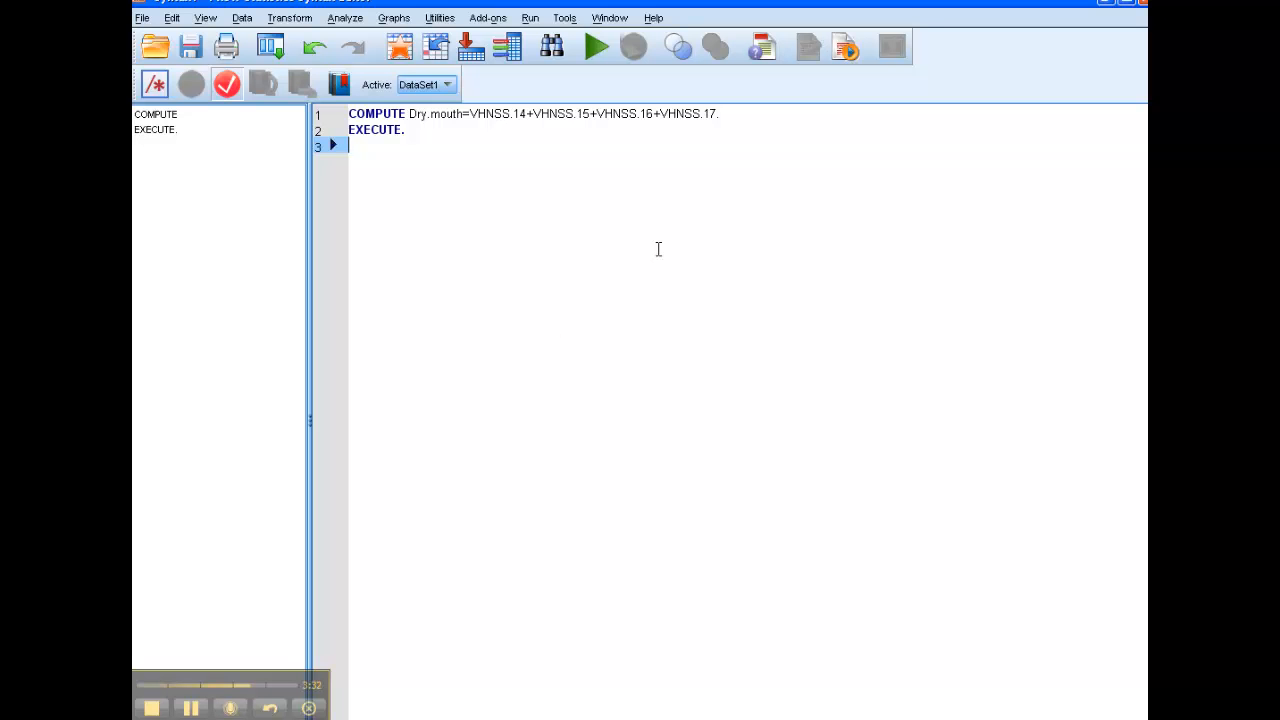
pyautogui.moveTo(654, 248)
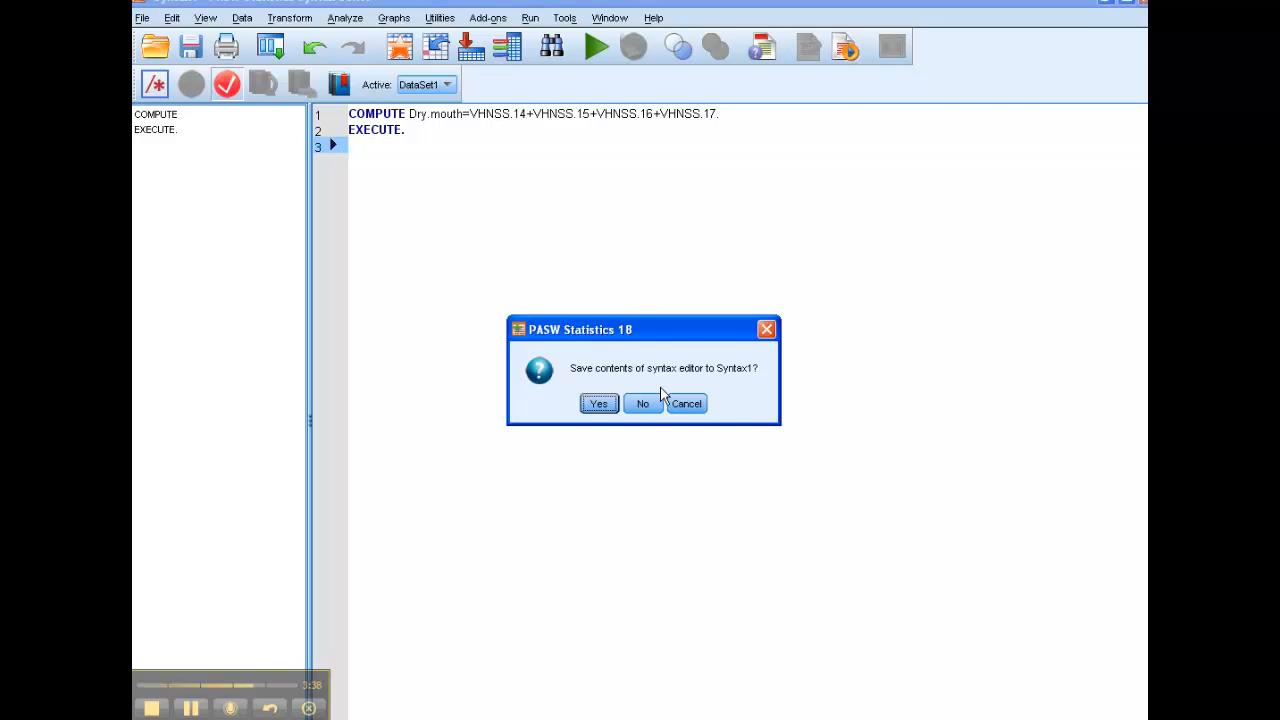
pyautogui.click(642, 404)
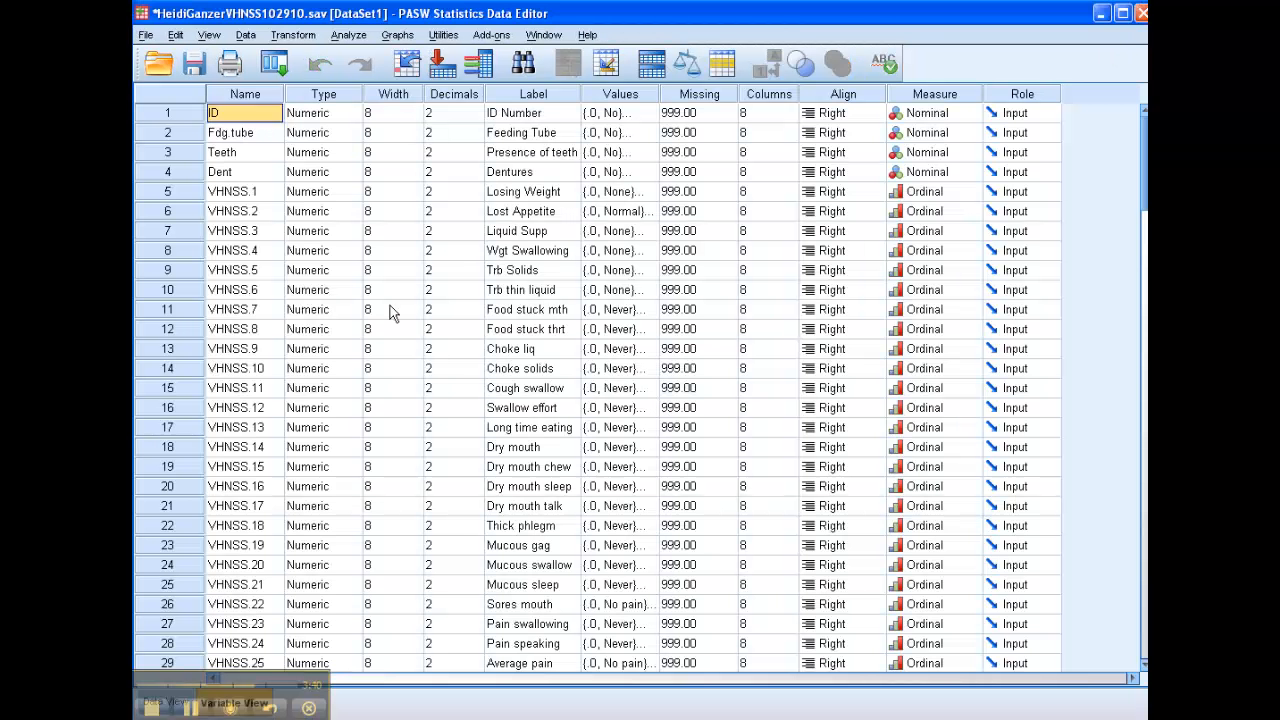
pyautogui.moveTo(424, 270)
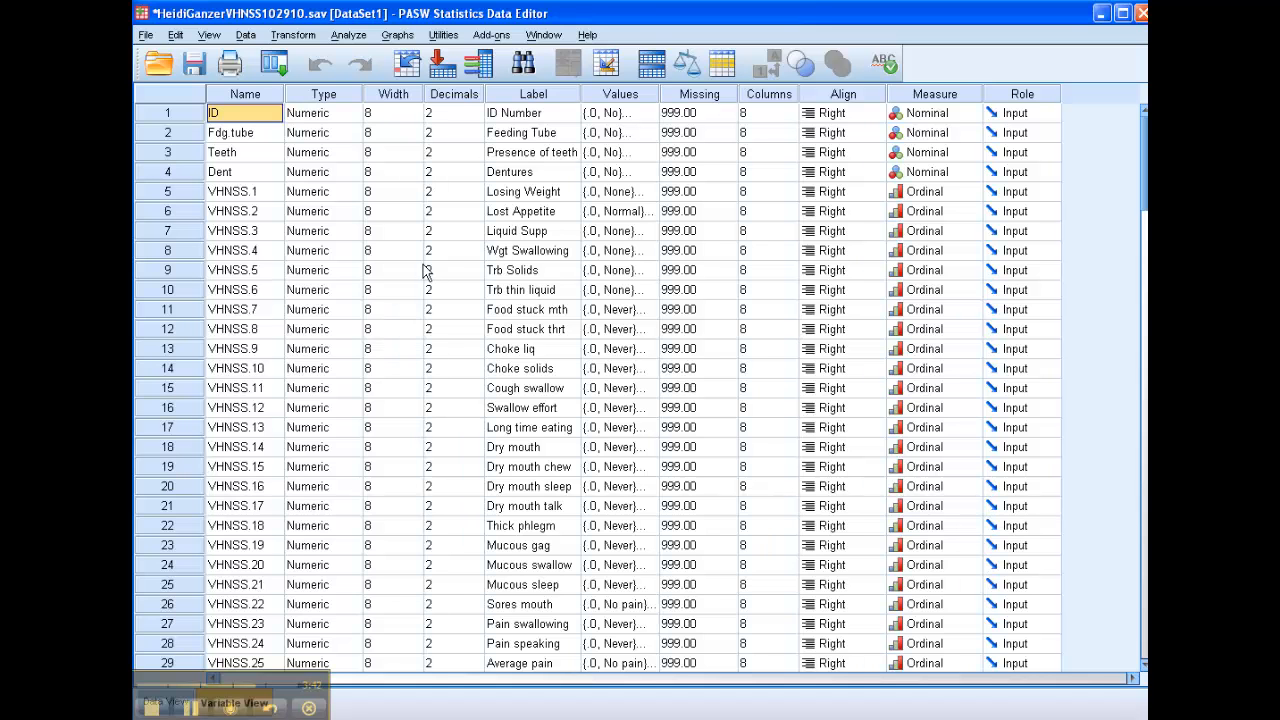
# - Set up Explore on Dry.mouth with Descriptives kept in the Statistics options
pyautogui.click(348, 34)
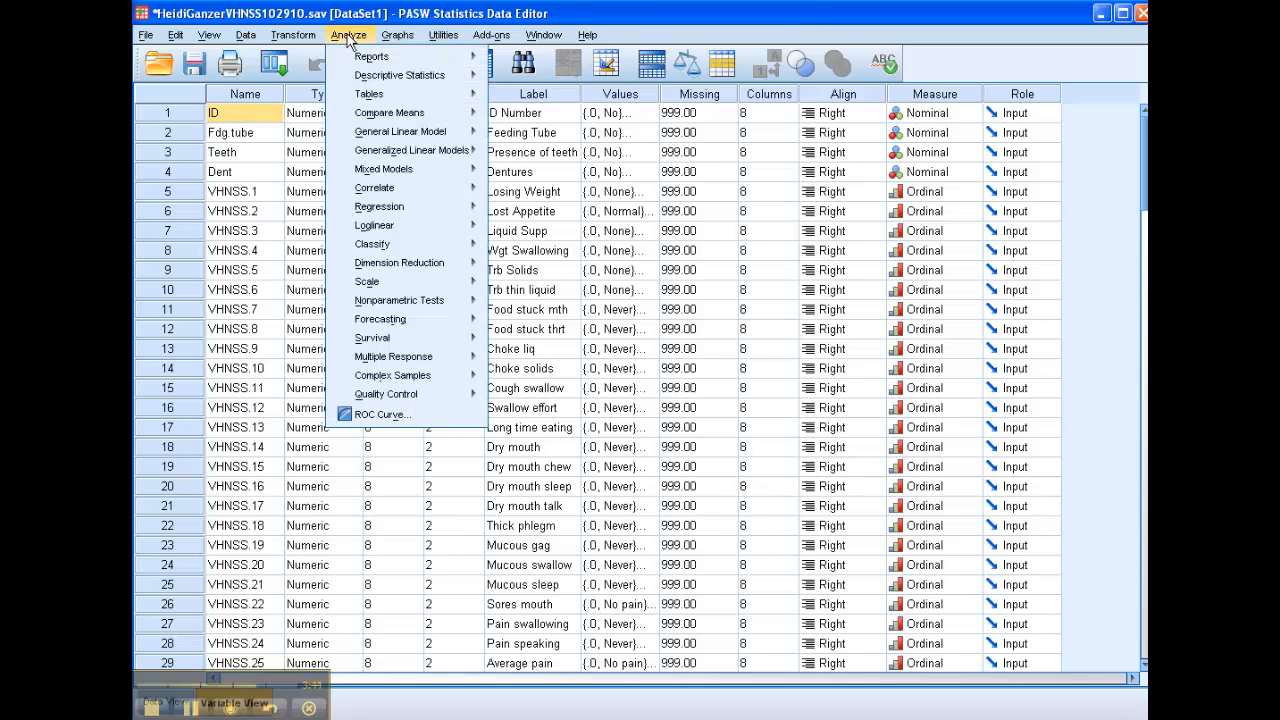
pyautogui.click(400, 76)
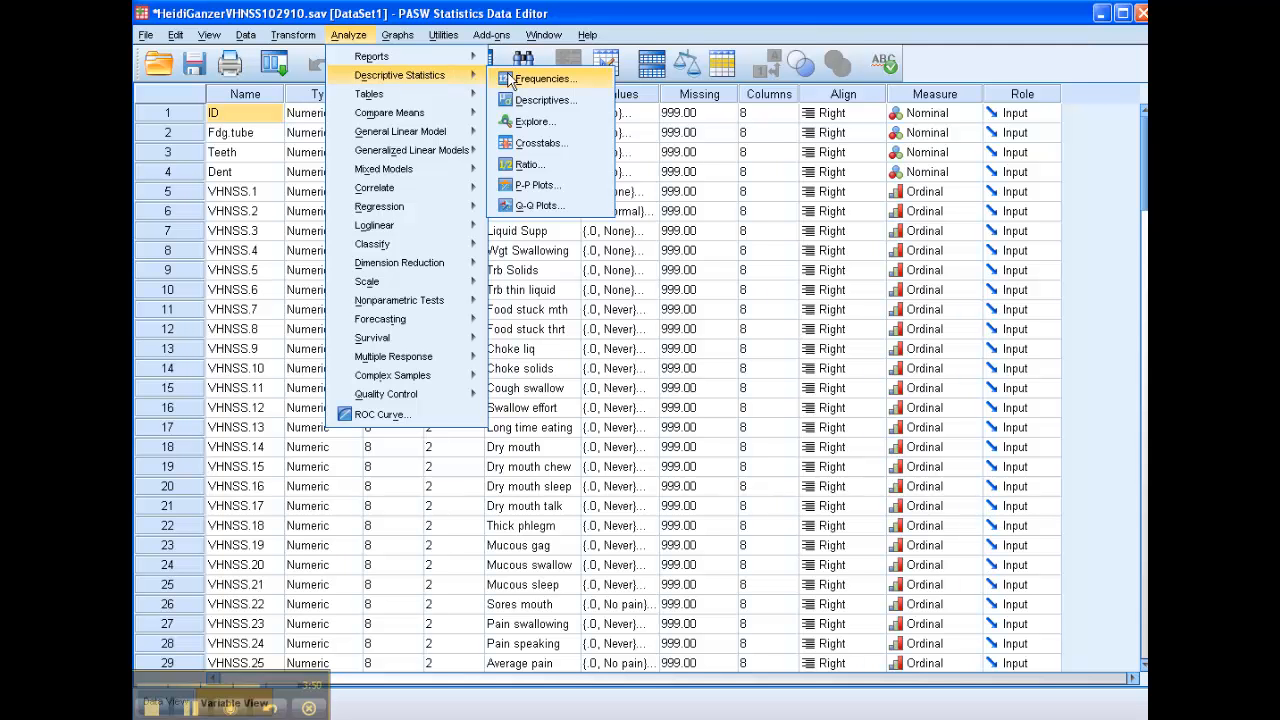
pyautogui.click(536, 122)
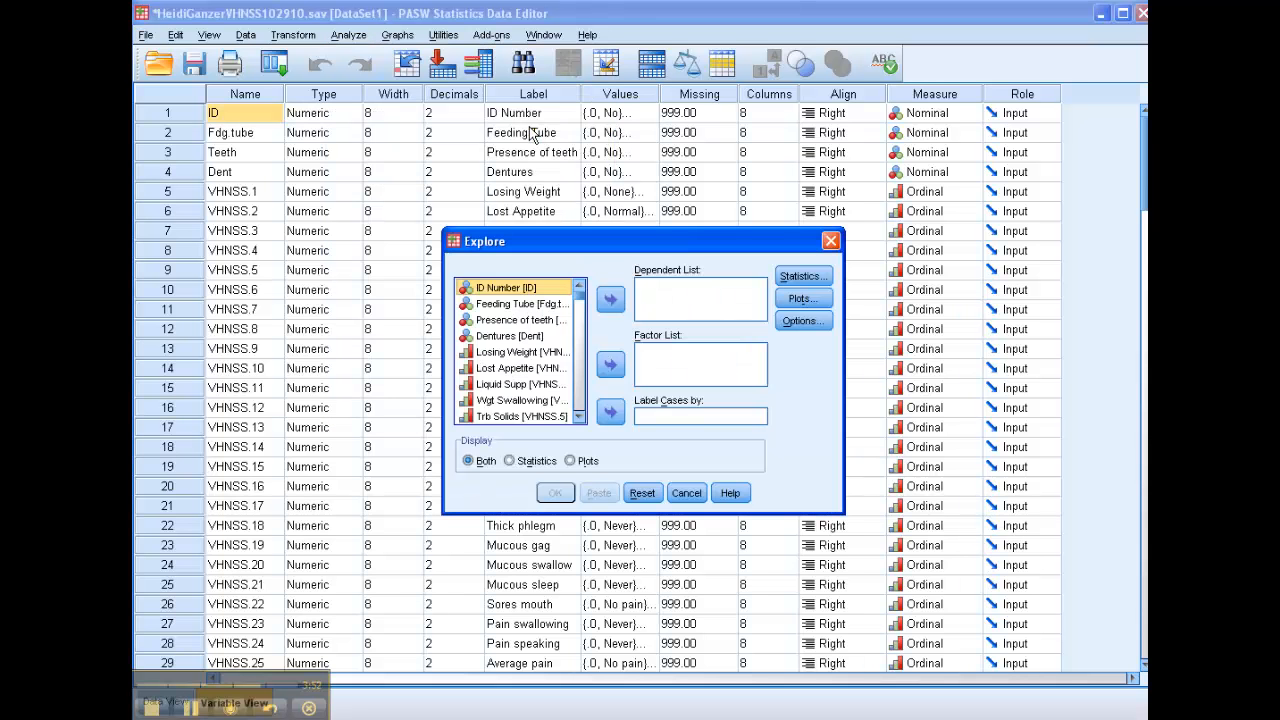
pyautogui.scroll(-3)
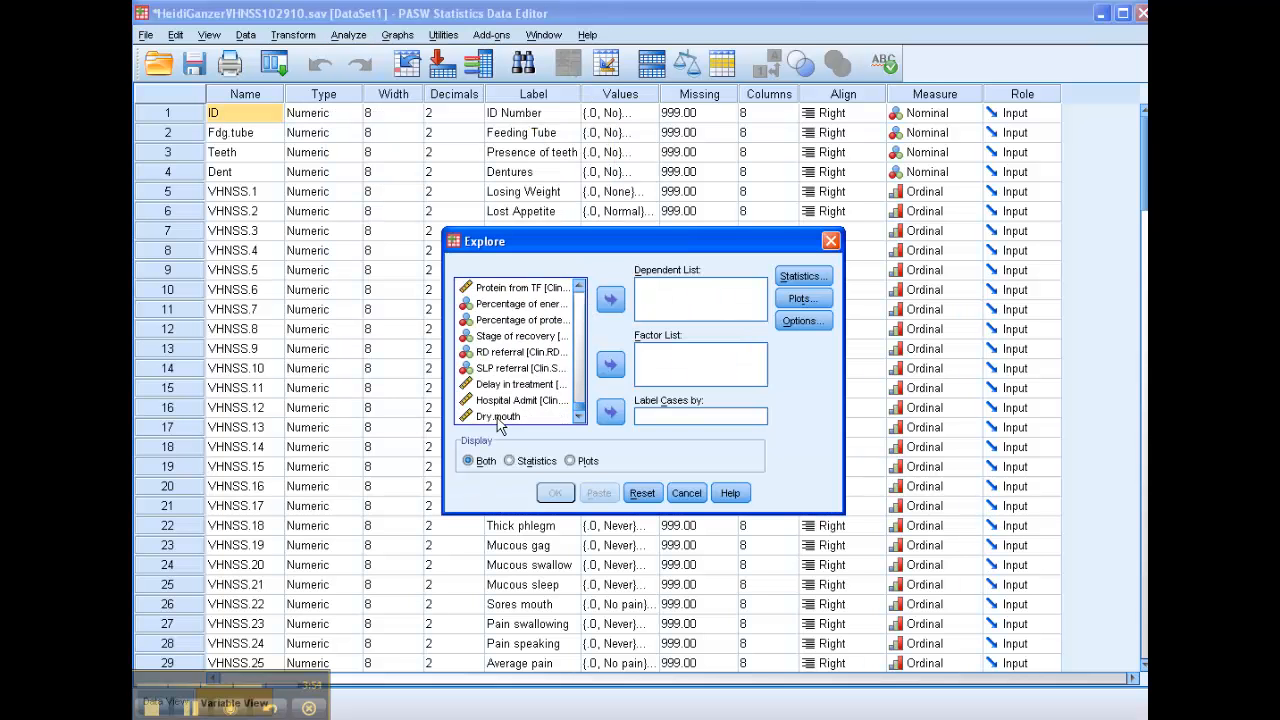
pyautogui.click(800, 276)
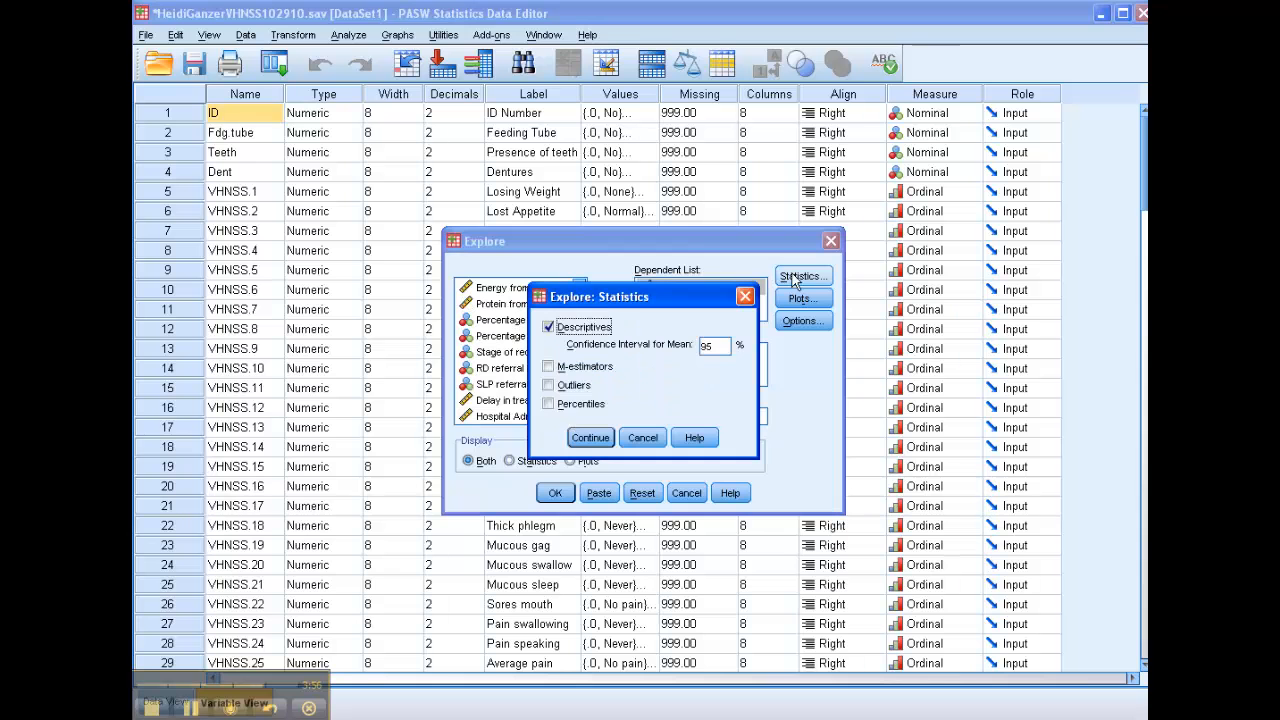
pyautogui.click(548, 384)
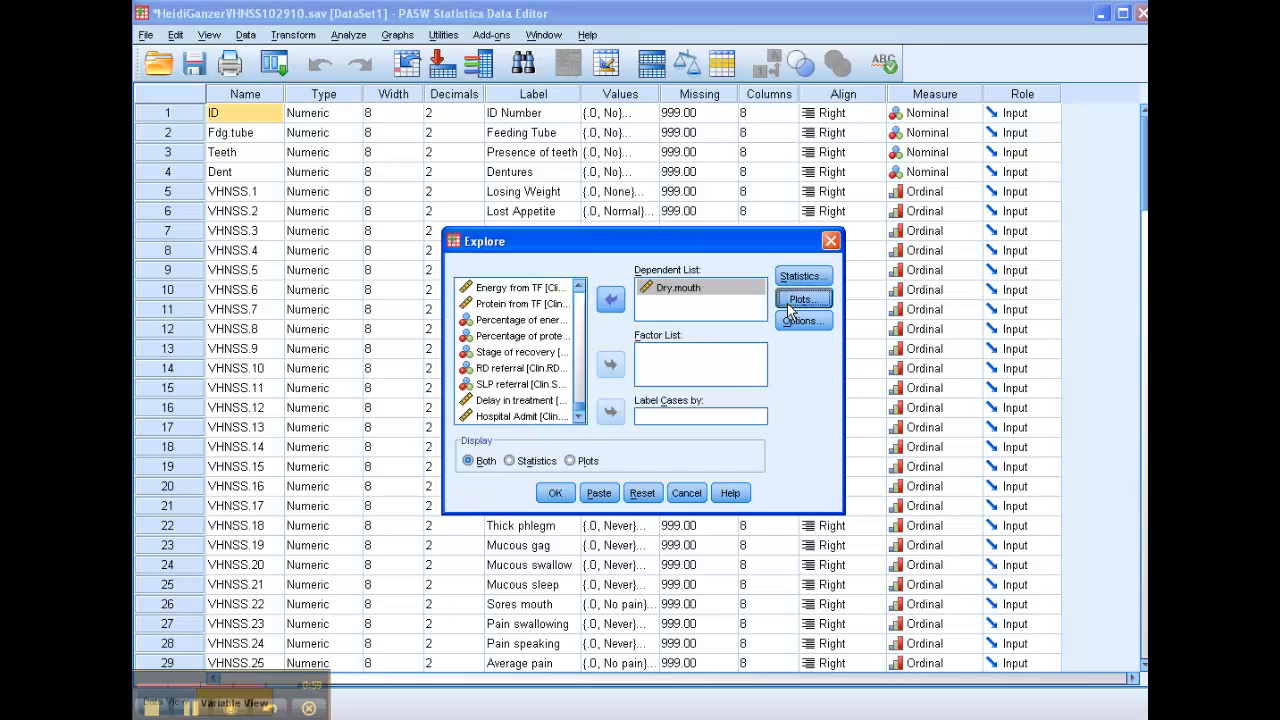
# - Enable Normality plots with tests in Plots and run the Explore analysis
pyautogui.click(804, 300)
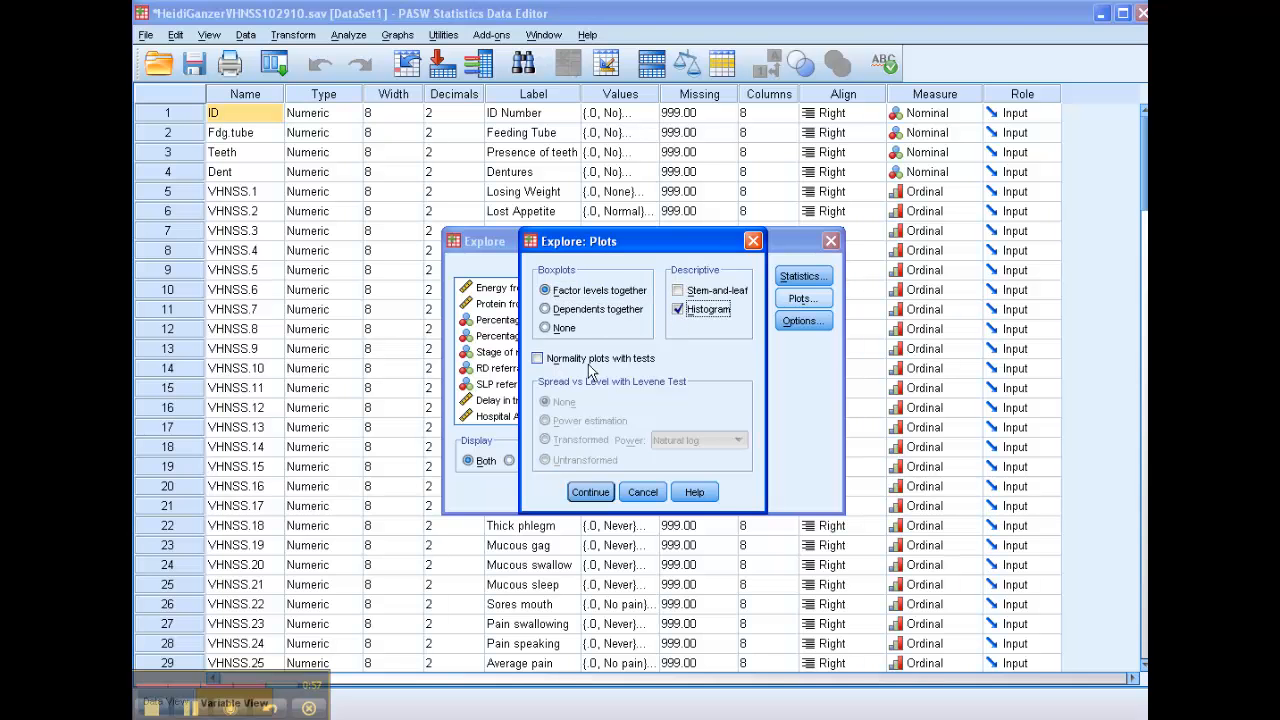
pyautogui.click(538, 358)
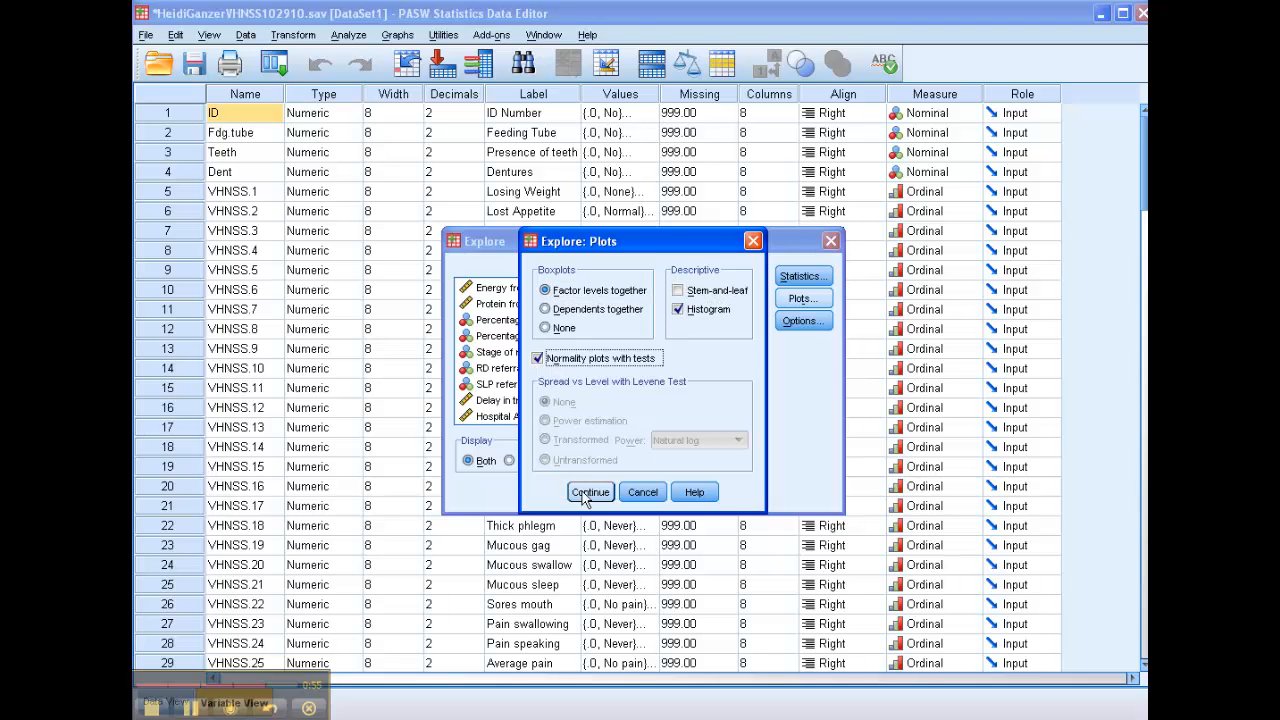
pyautogui.click(590, 492)
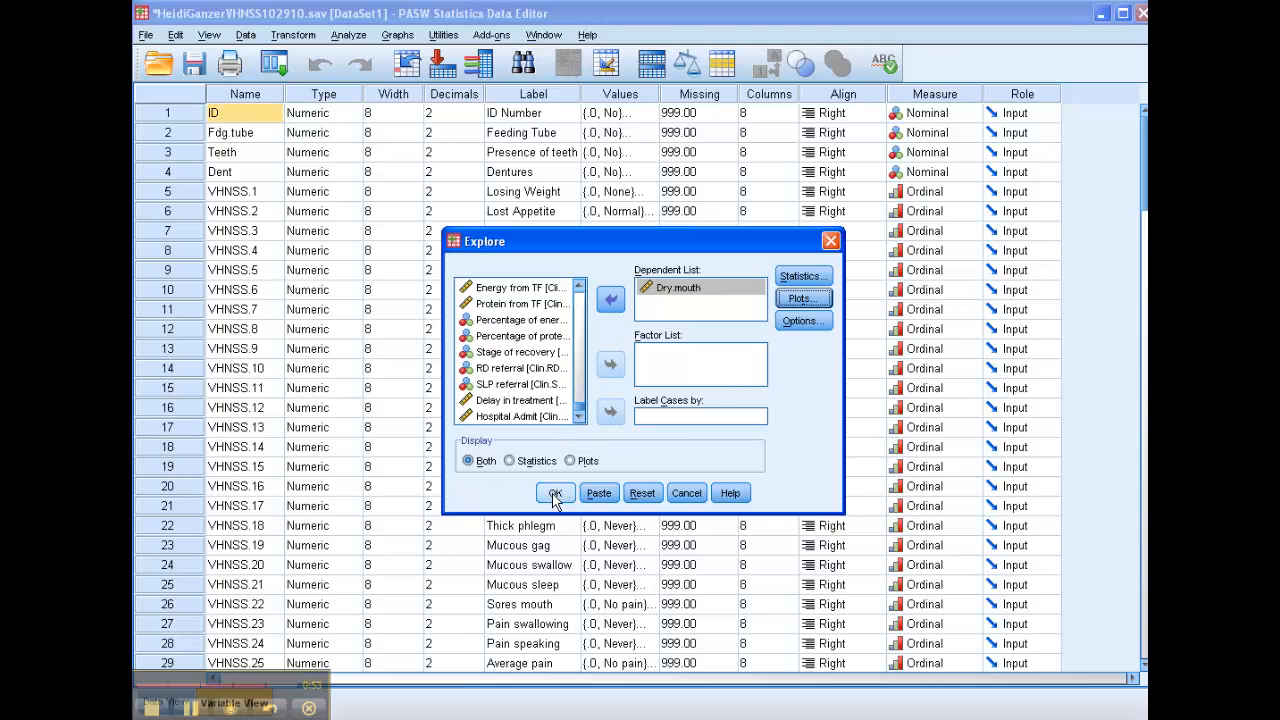
pyautogui.click(556, 492)
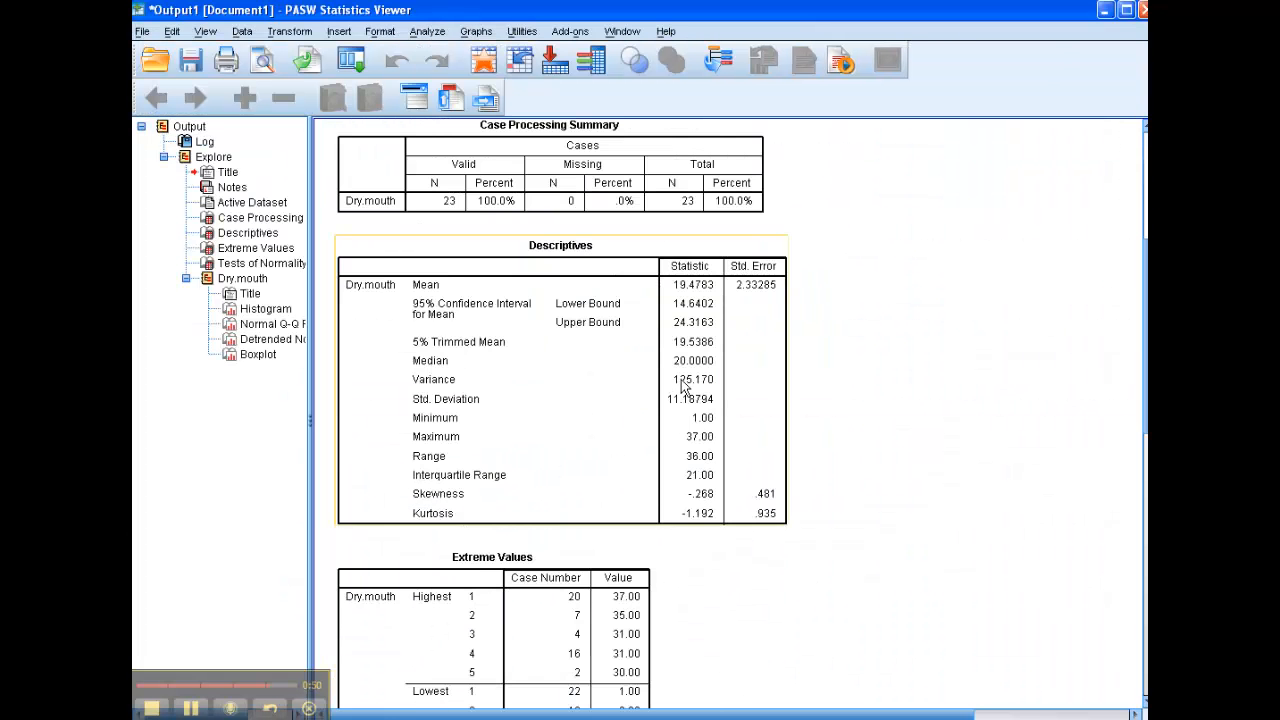
# - Scroll the Explore output down to the Dry.mouth descriptives and detrended normal Q-Q plot
pyautogui.scroll(-3)
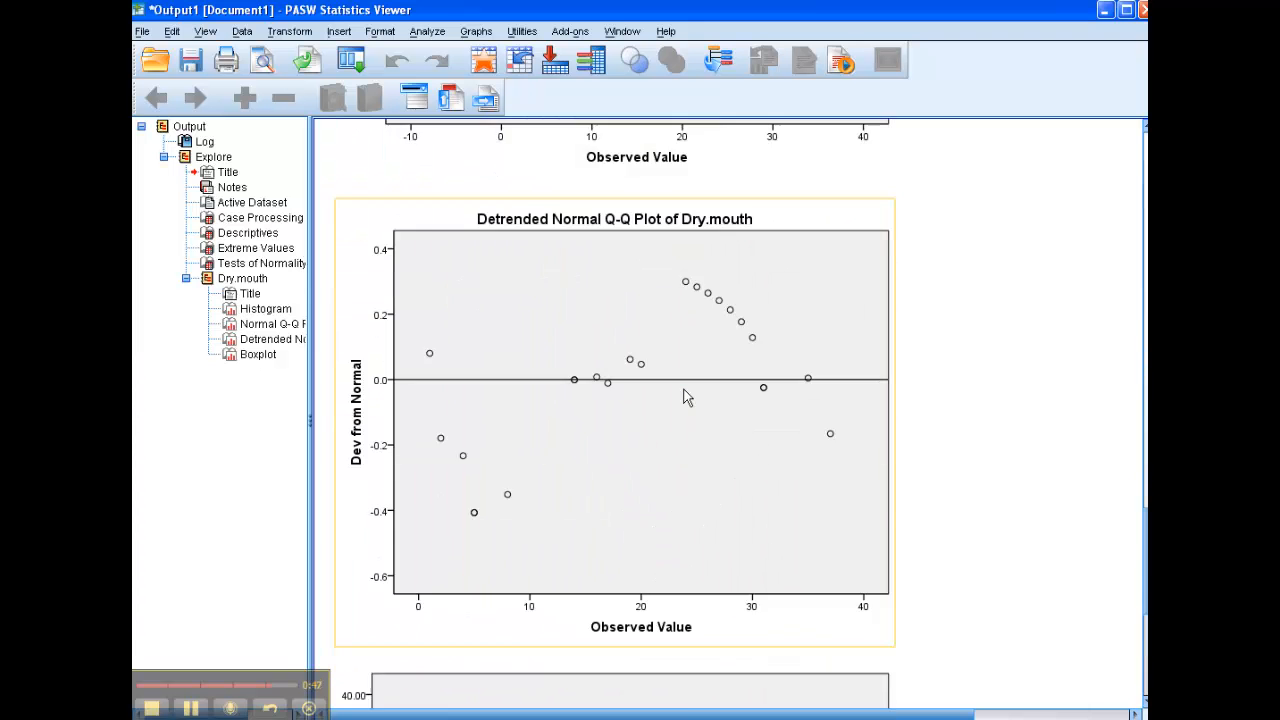